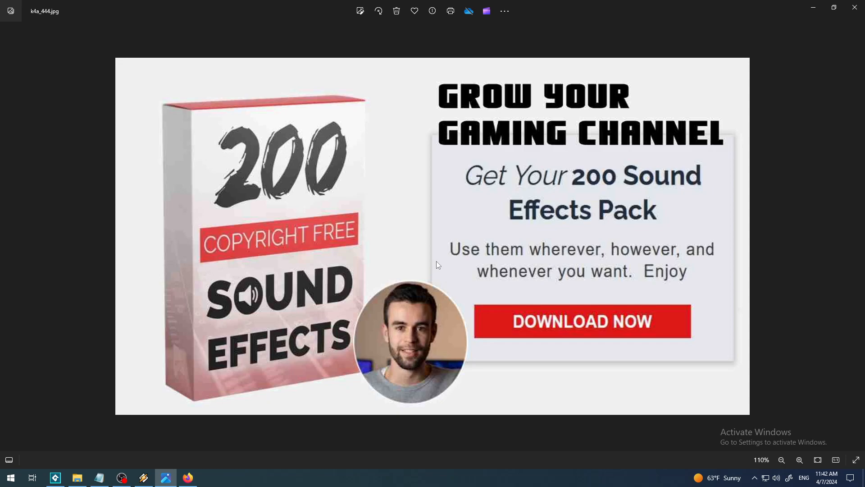
mouse_move(418, 324)
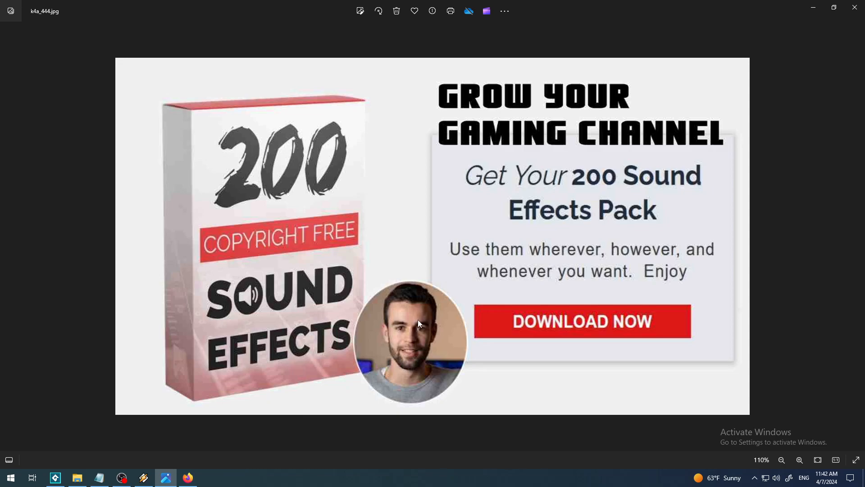
mouse_move(455, 354)
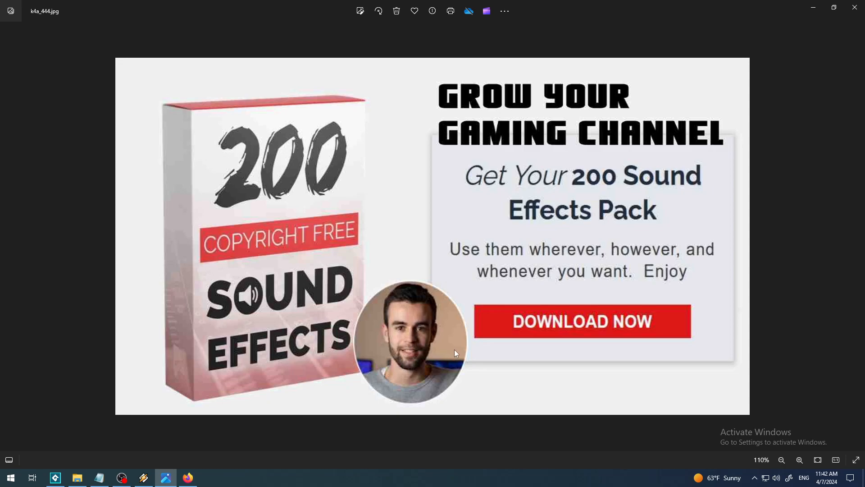
mouse_move(458, 349)
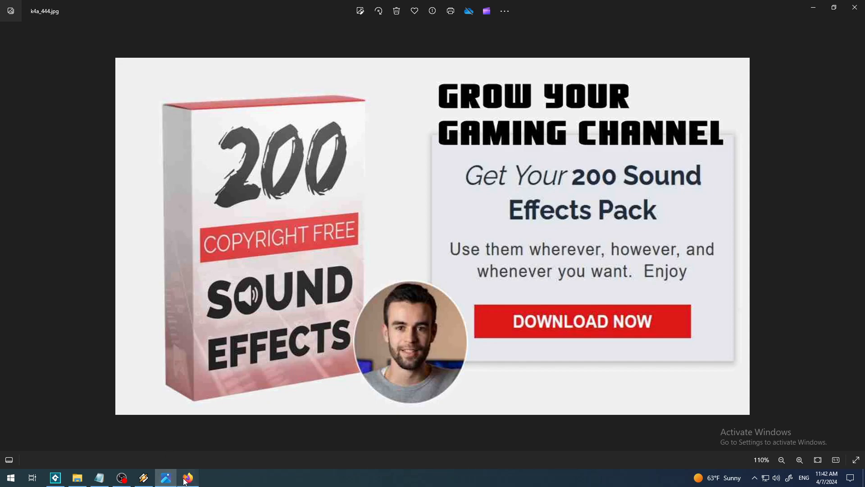
Step: Switch to the YouTube video page in Firefox and skim its description
left_click(187, 478)
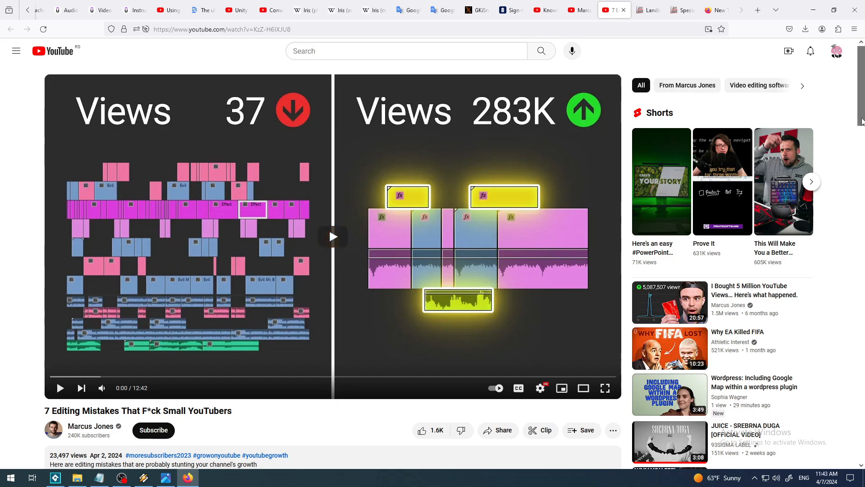
scroll("down", 3)
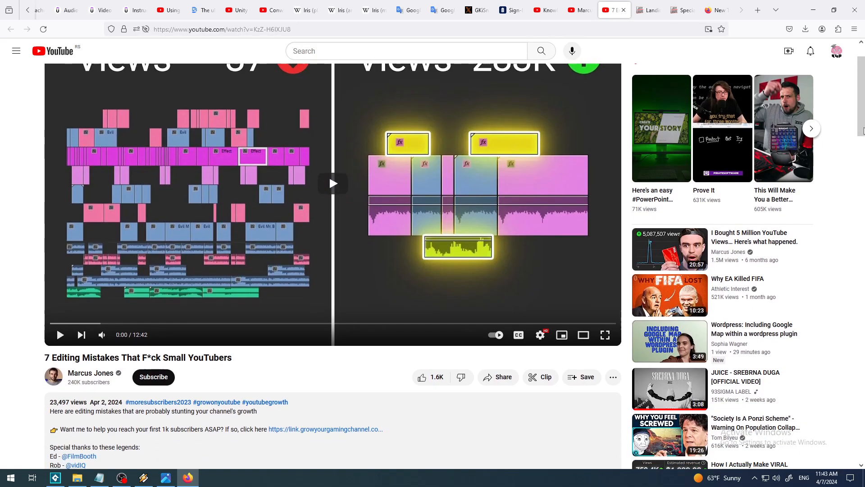
scroll("down", 3)
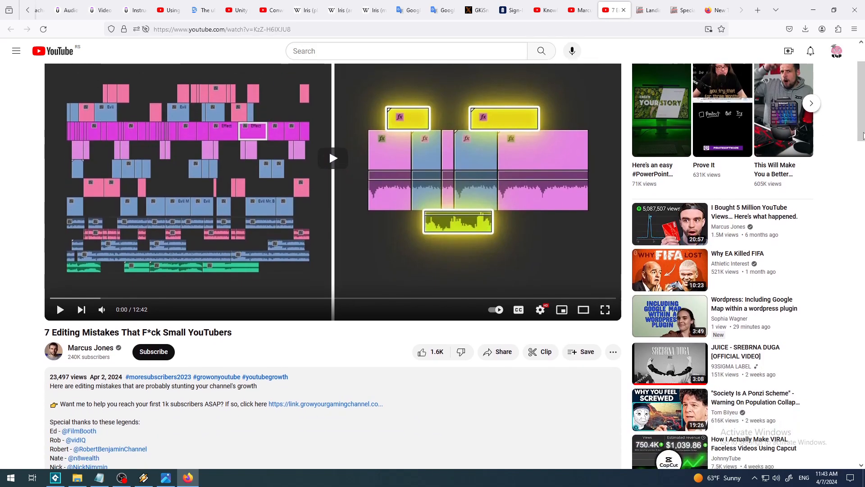
scroll("down", 3)
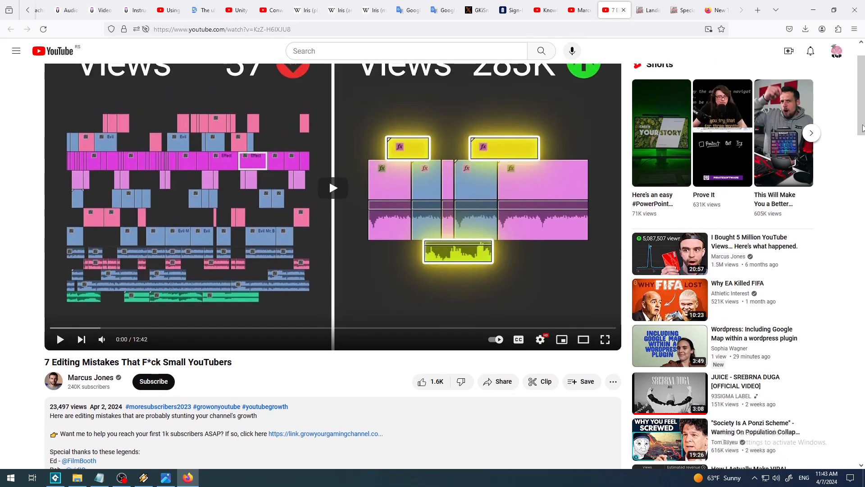
scroll("up", 3)
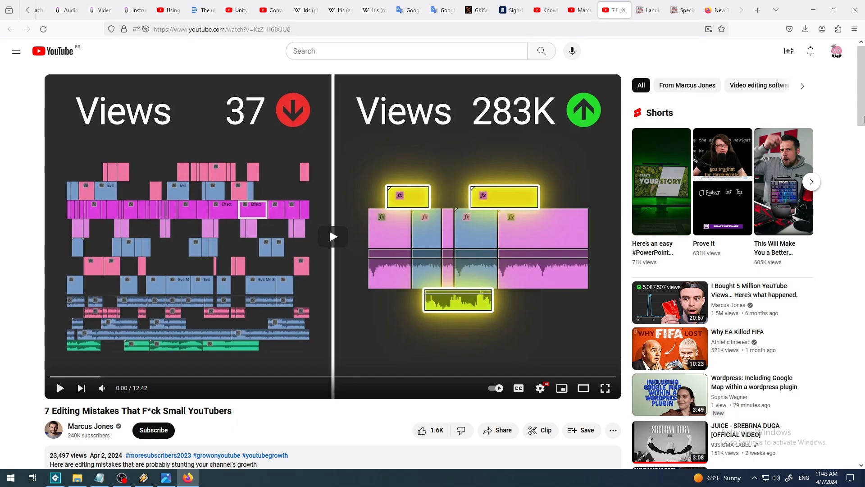
Step: Scroll the description to the 'Download my Copyright-Free 200 Sound Effects Pack' link
scroll("down", 3)
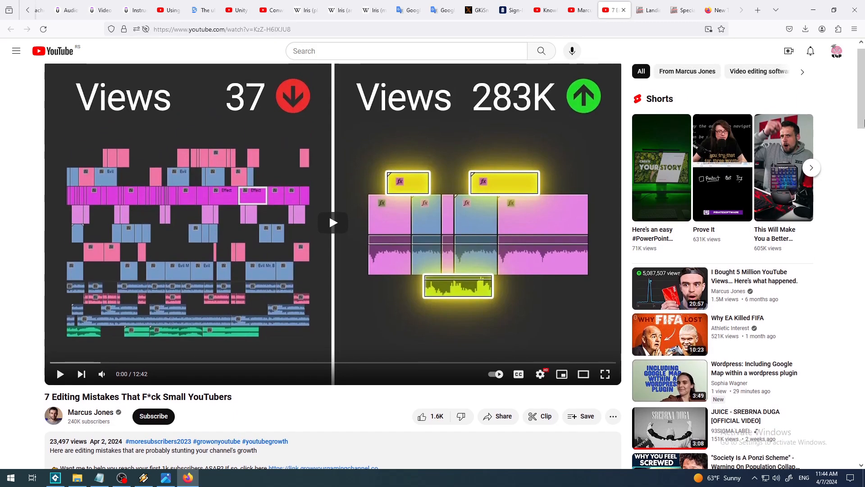
scroll("down", 3)
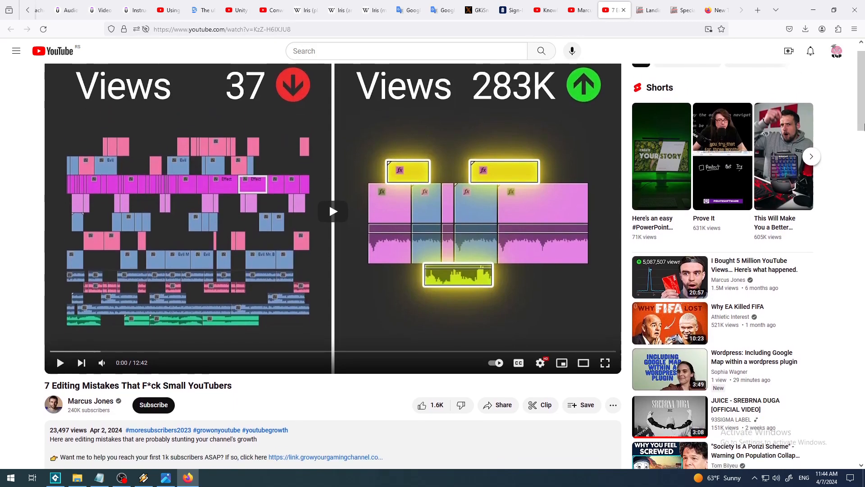
scroll("down", 3)
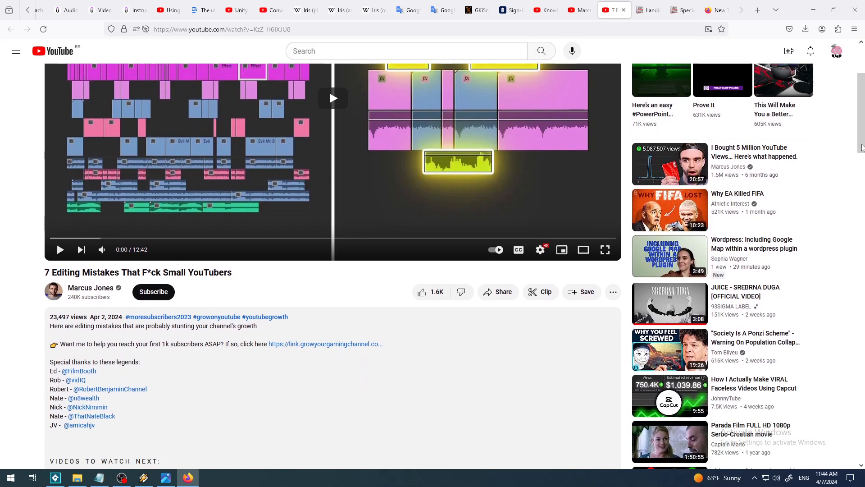
scroll("down", 3)
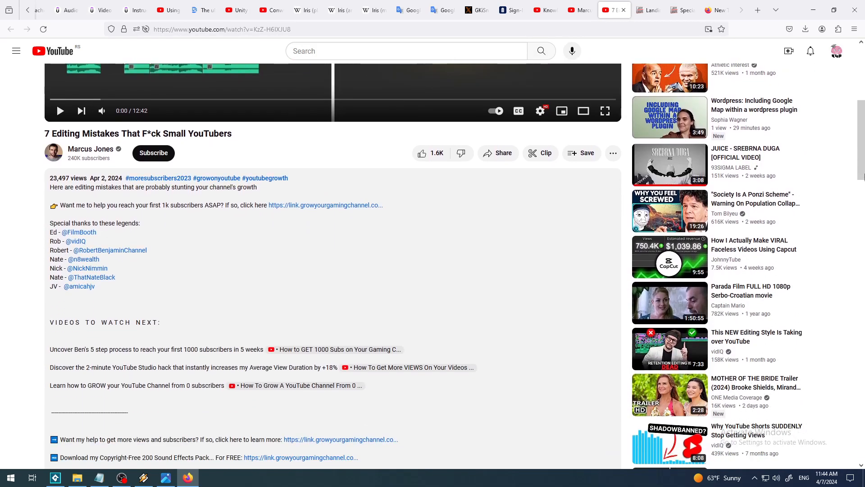
scroll("down", 3)
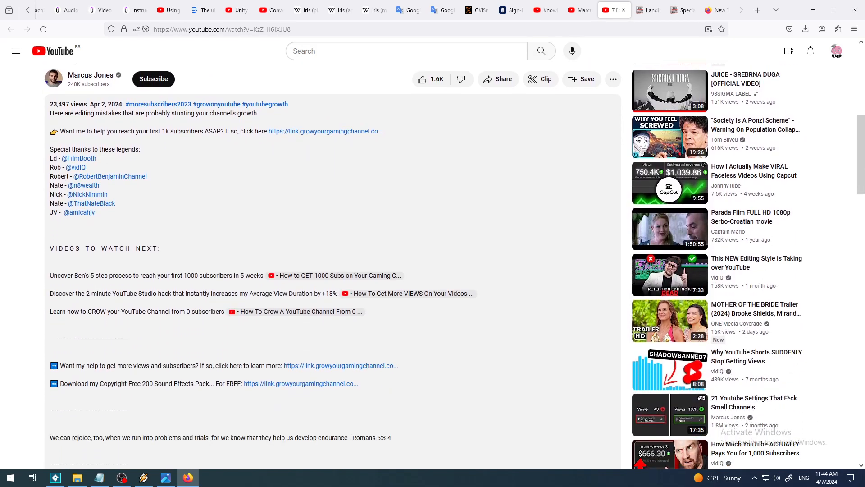
scroll("down", 3)
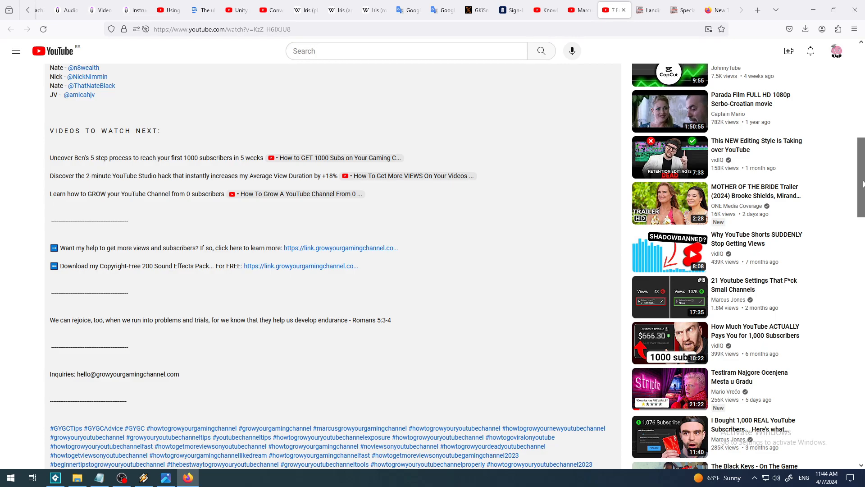
scroll("up", 3)
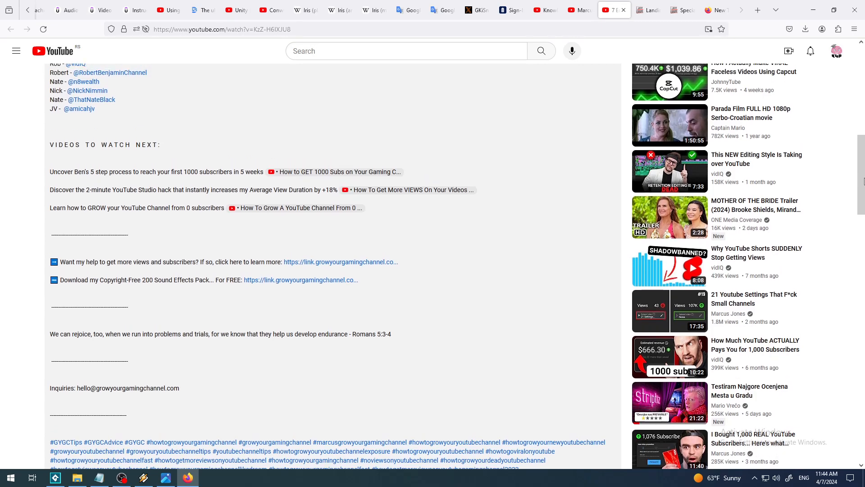
mouse_move(285, 285)
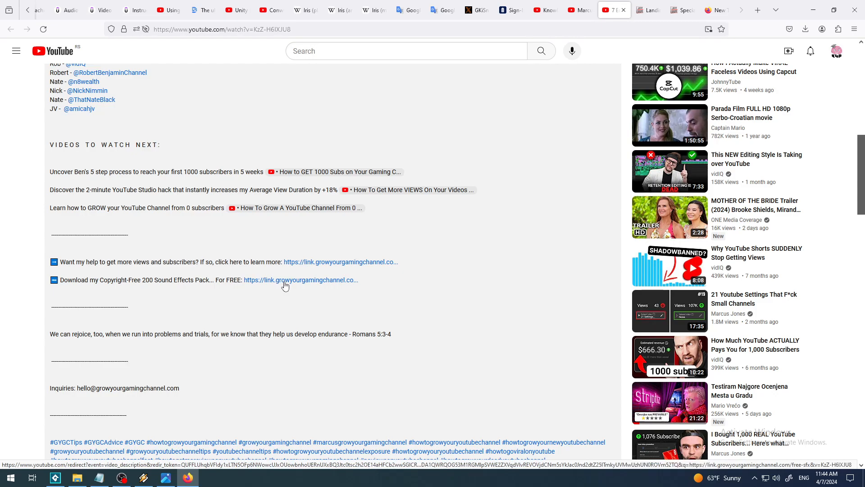
mouse_move(276, 287)
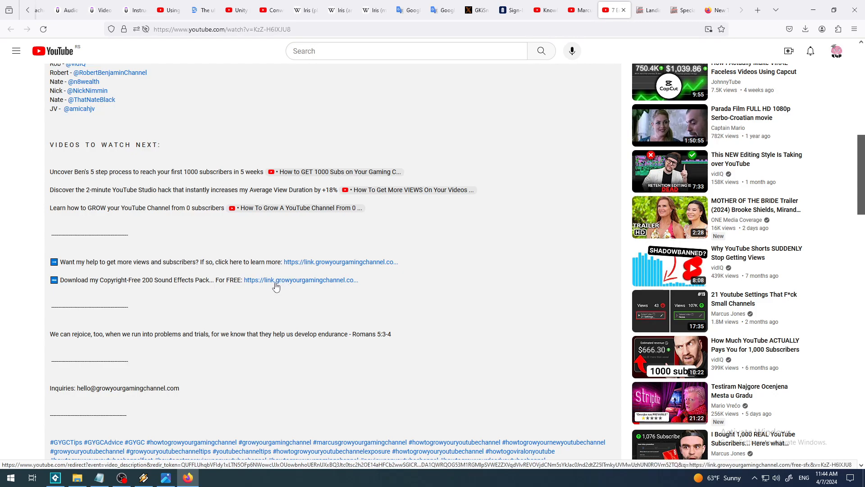
mouse_move(178, 283)
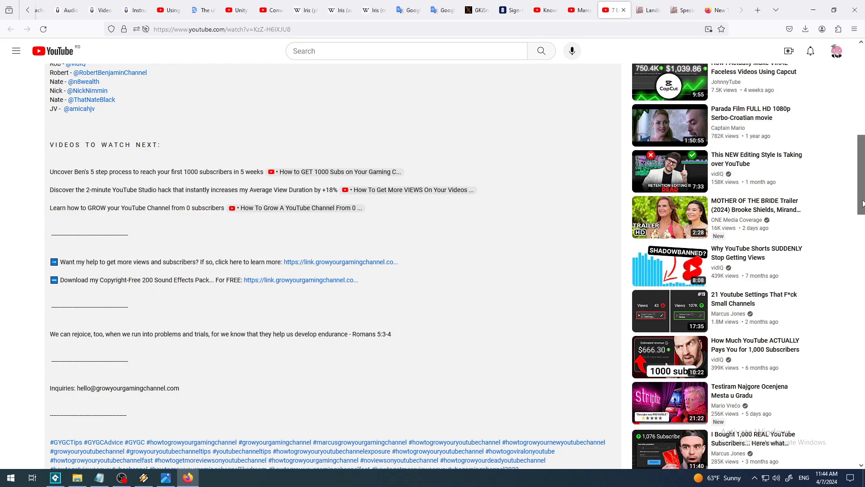
scroll("down", 3)
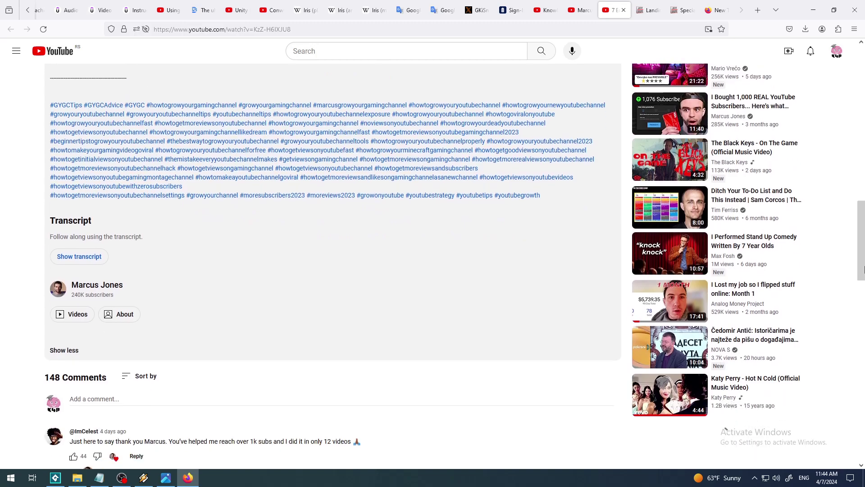
scroll("up", 3)
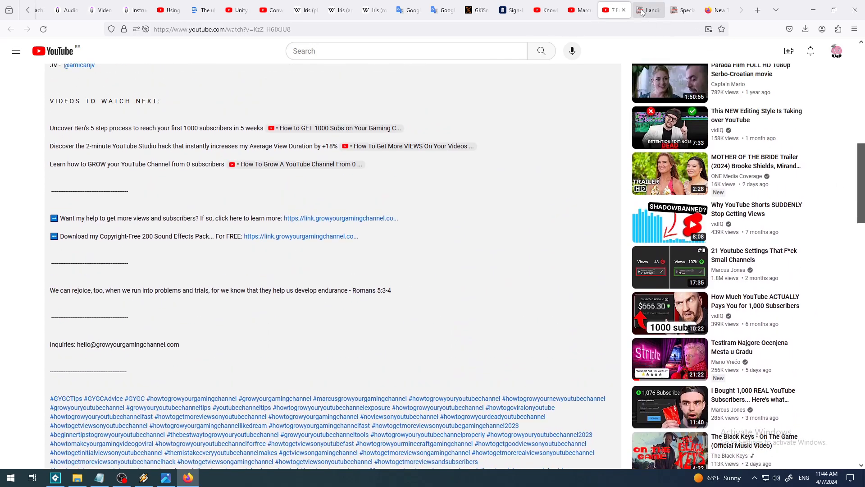
Step: Switch to the soundeffectsgiveaway.com tab and scroll through the 200-pack giveaway page
left_click(300, 236)
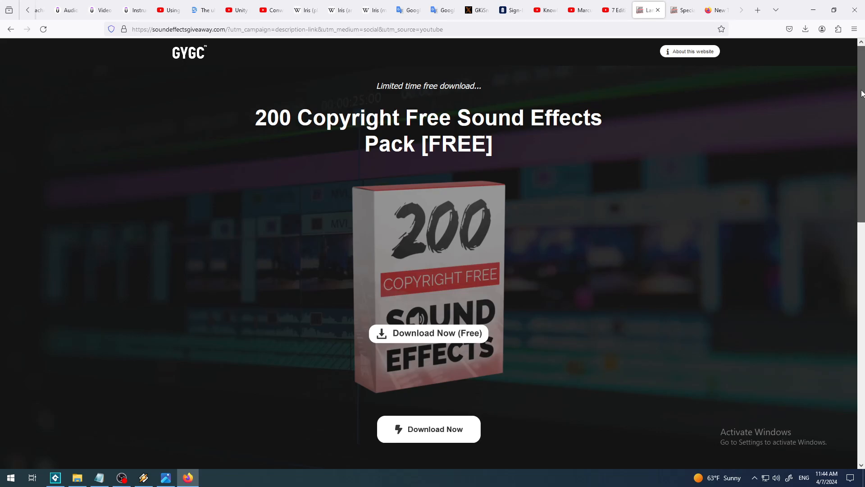
scroll("down", 3)
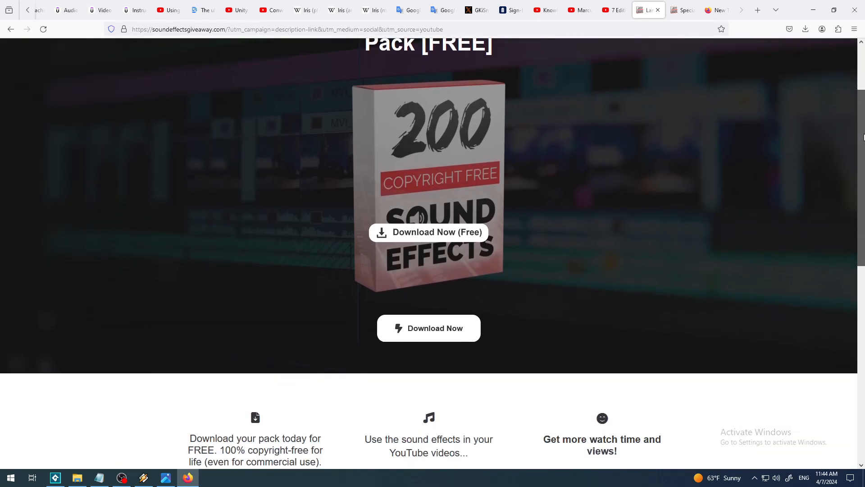
scroll("down", 3)
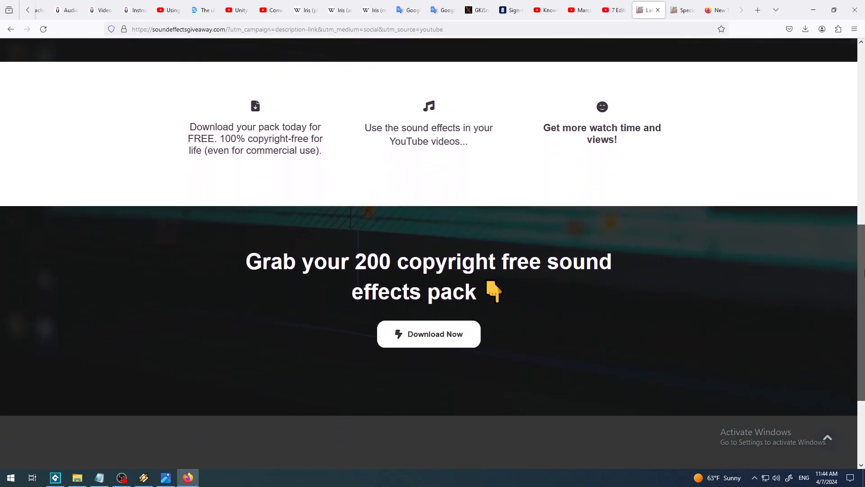
scroll("down", 3)
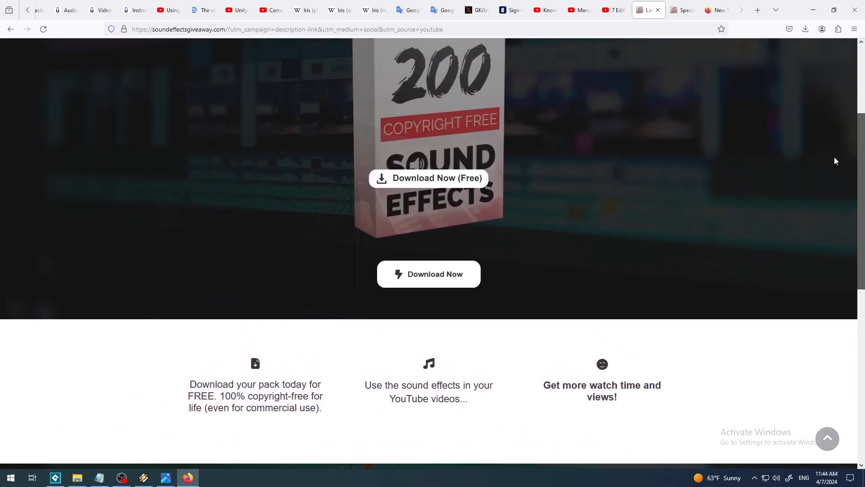
scroll("up", 3)
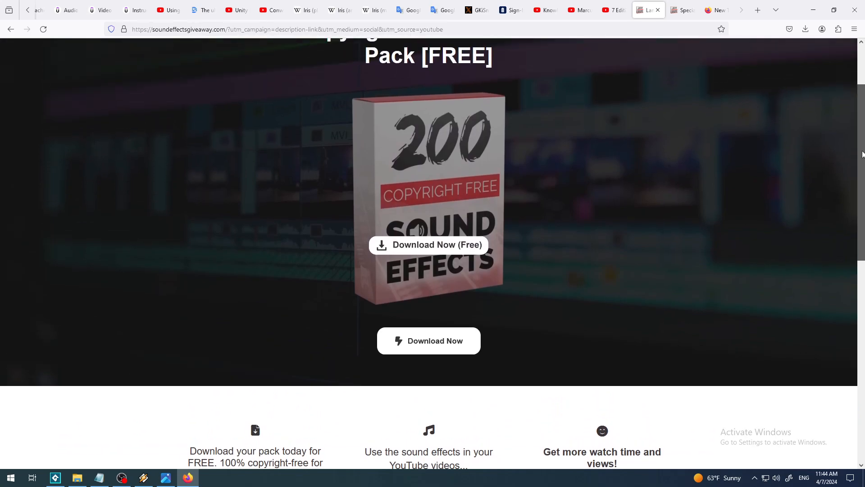
scroll("up", 3)
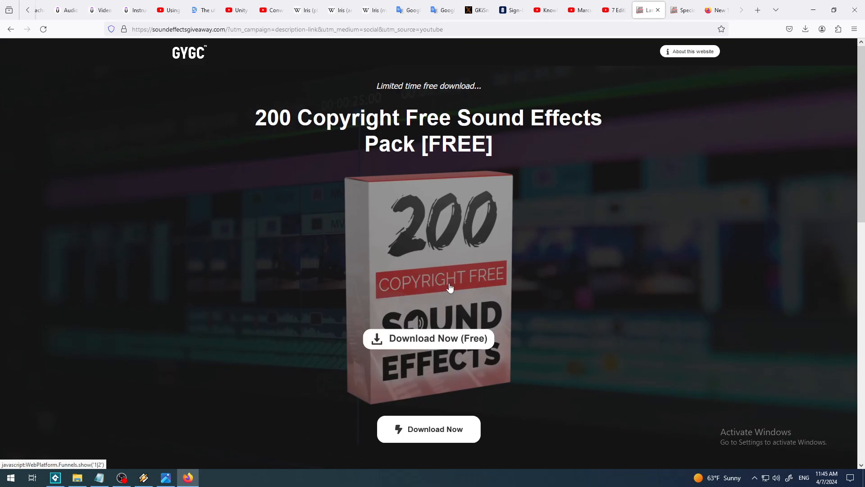
mouse_move(476, 256)
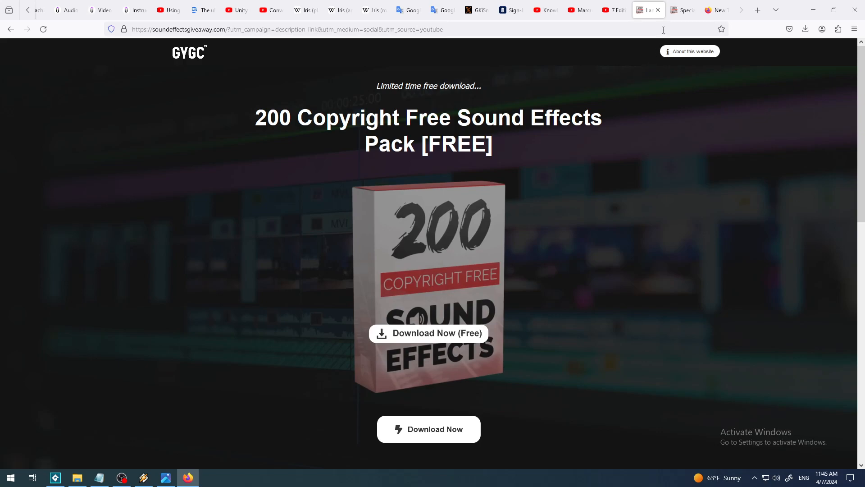
mouse_move(683, 10)
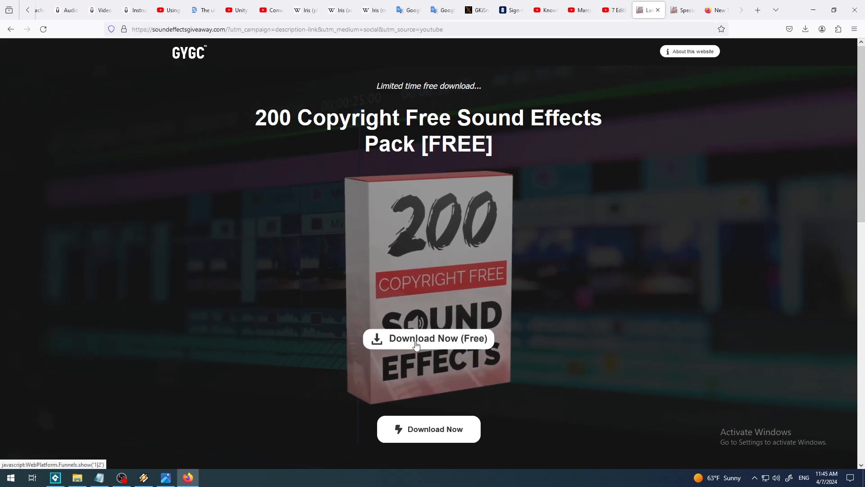
Step: Claim the free 200 pack, skim the $12.99 upgrade offer, and return to YouTube
left_click(428, 338)
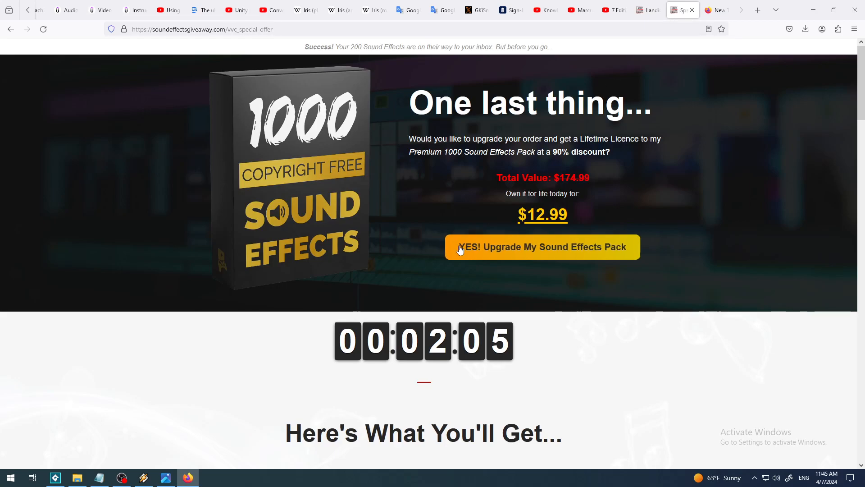
mouse_move(418, 251)
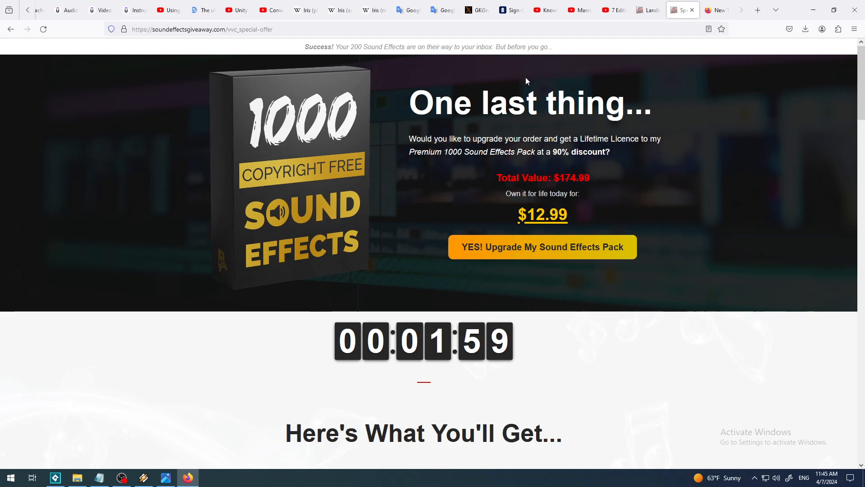
left_click(644, 9)
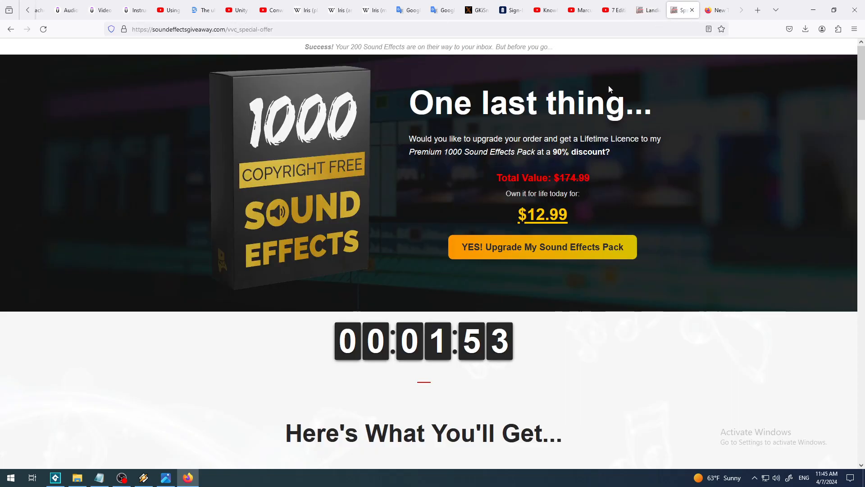
mouse_move(574, 175)
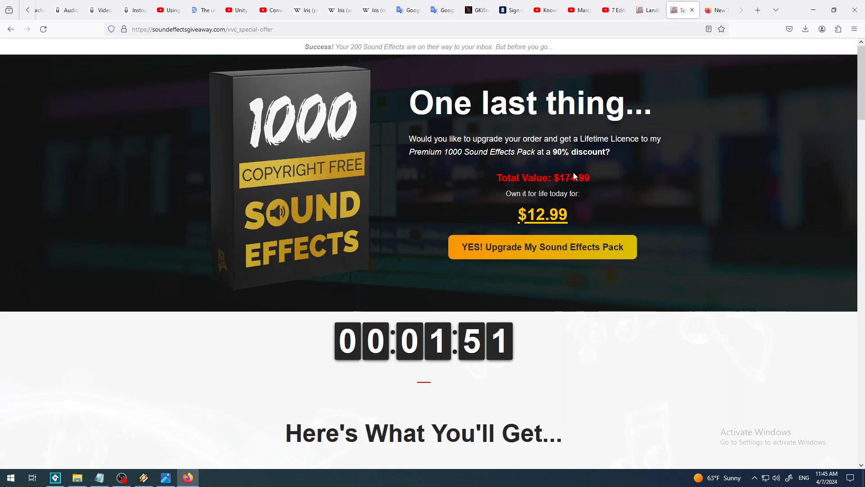
mouse_move(636, 205)
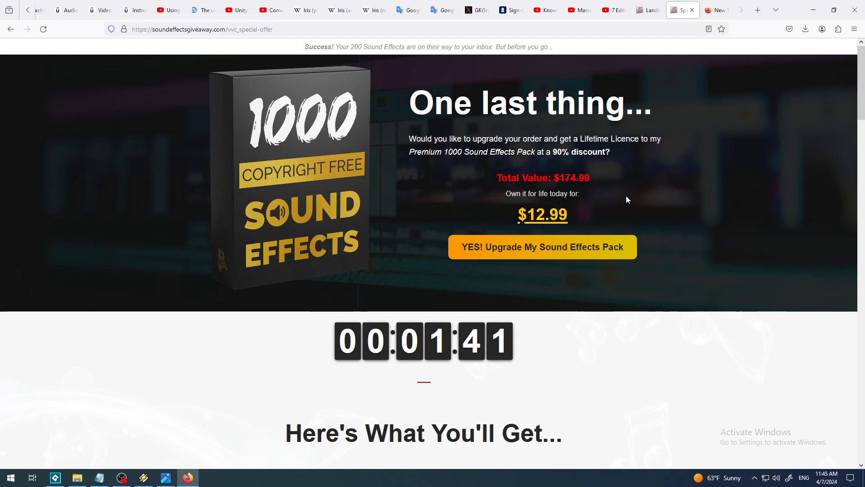
scroll("down", 3)
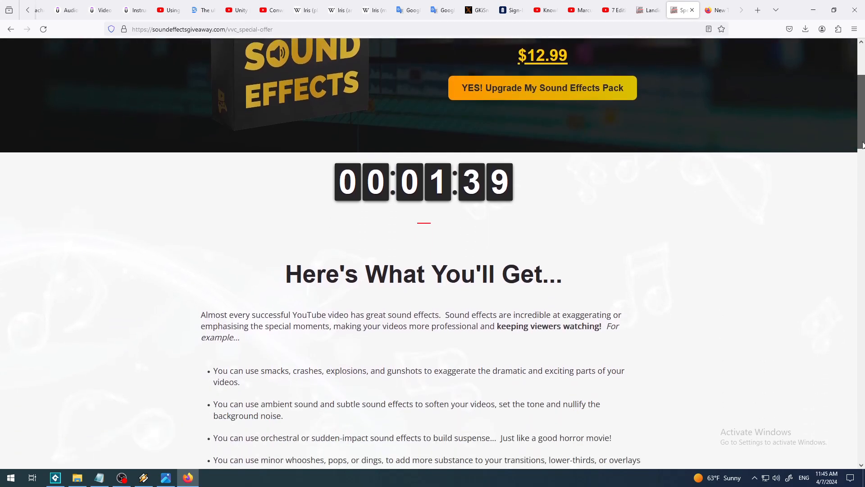
scroll("down", 3)
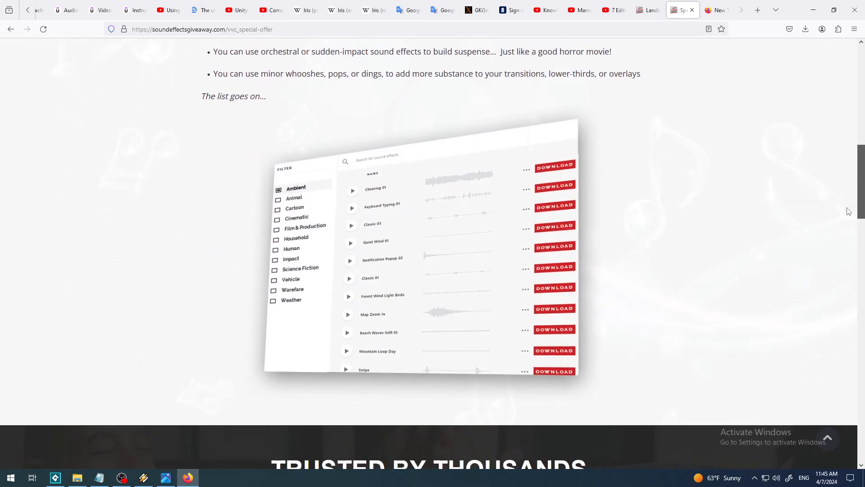
scroll("down", 3)
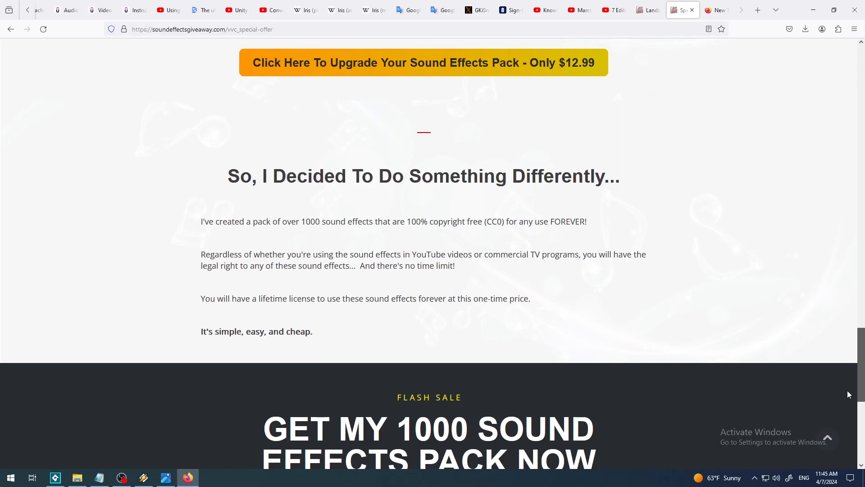
scroll("down", 3)
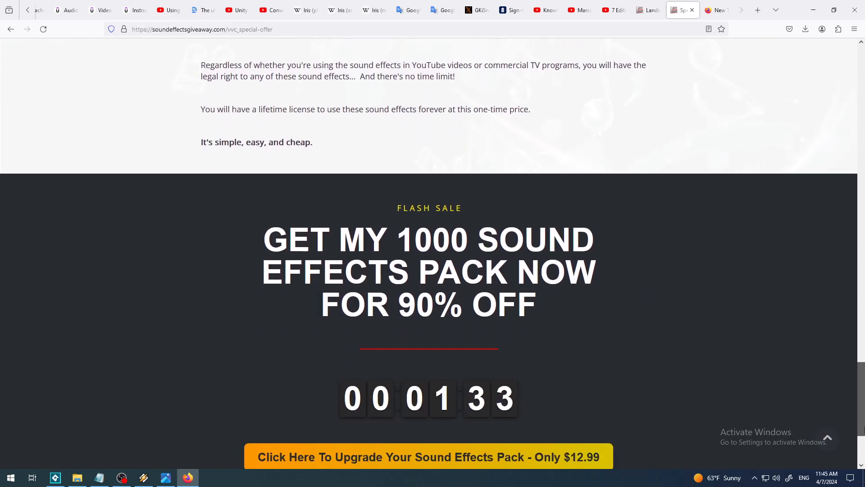
scroll("down", 3)
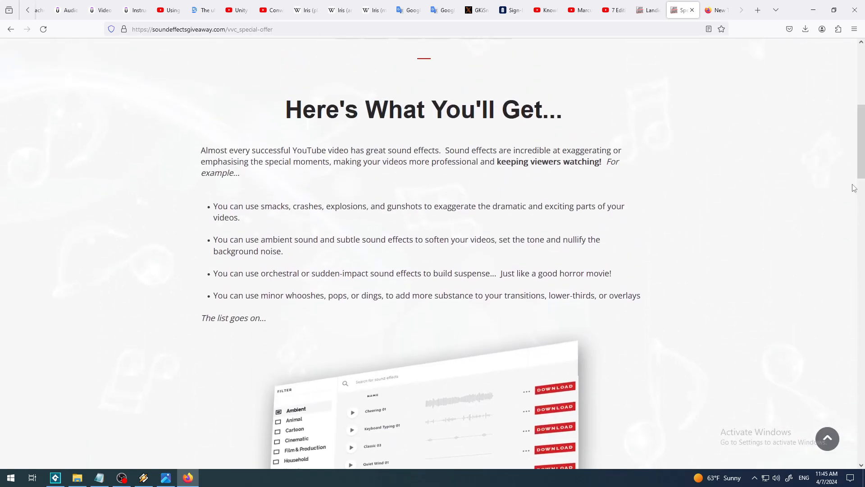
scroll("up", 3)
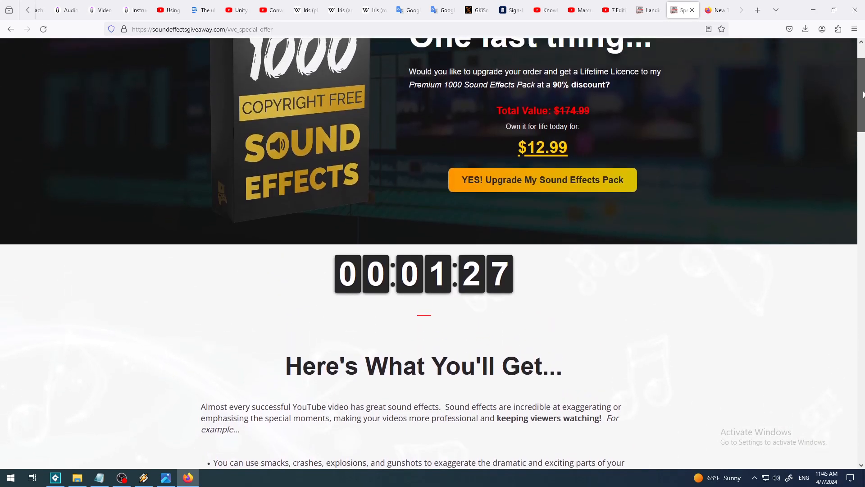
scroll("up", 3)
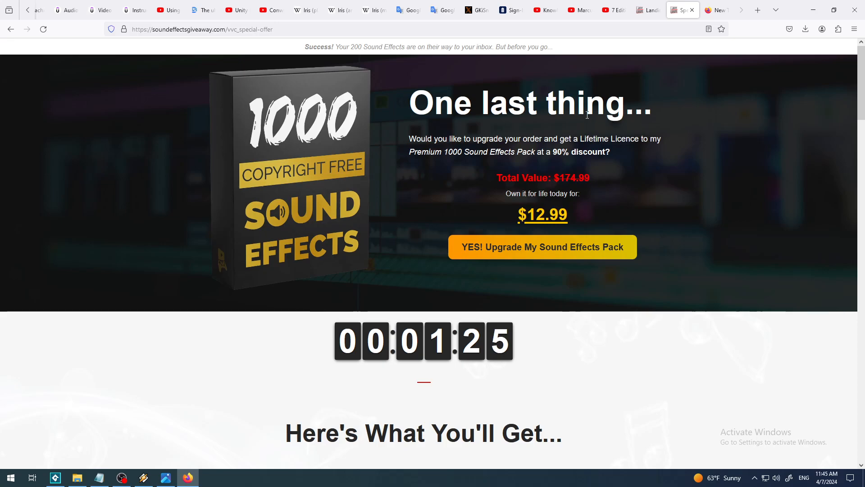
mouse_move(442, 185)
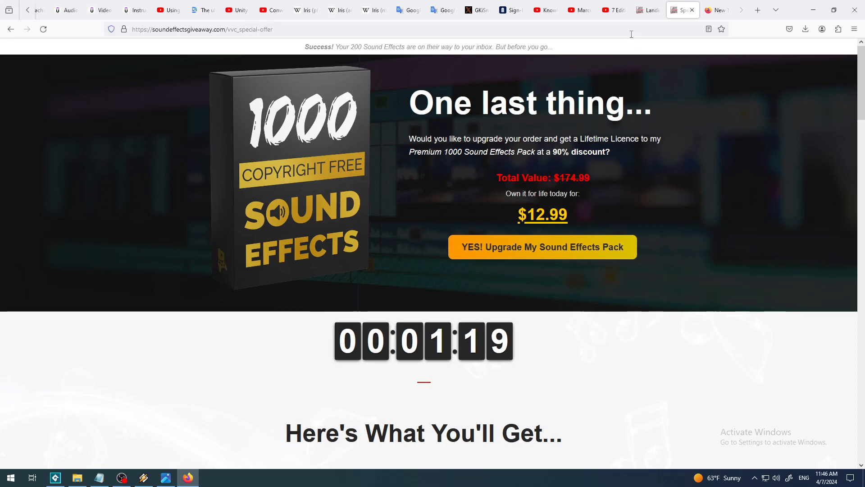
left_click(599, 10)
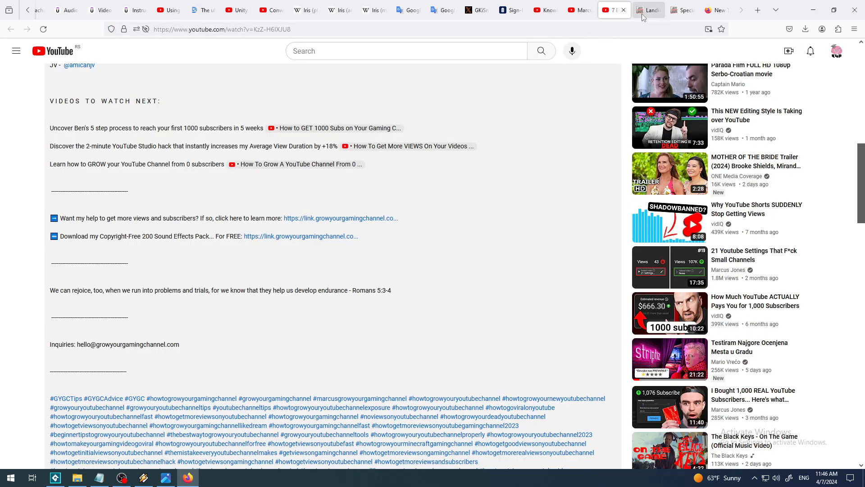
left_click(301, 236)
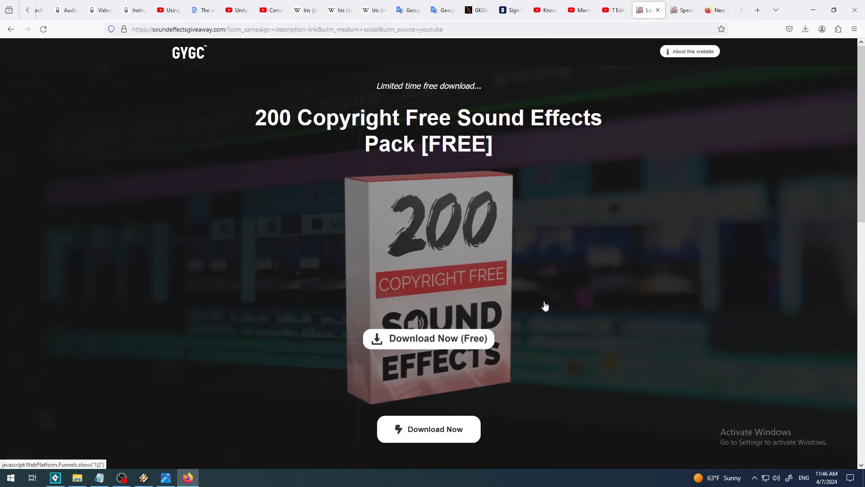
mouse_move(420, 320)
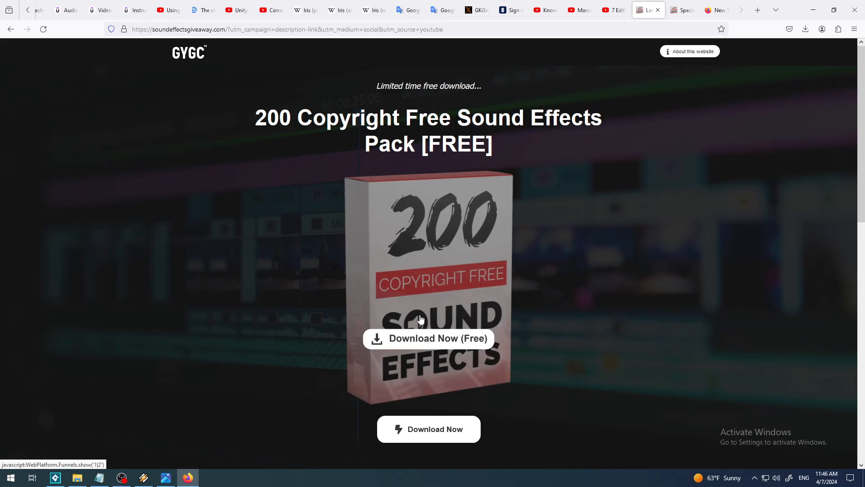
mouse_move(438, 315)
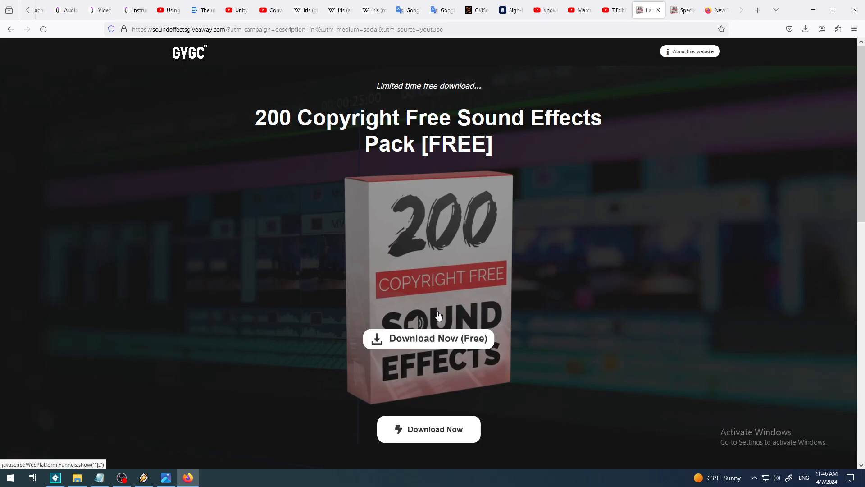
mouse_move(441, 314)
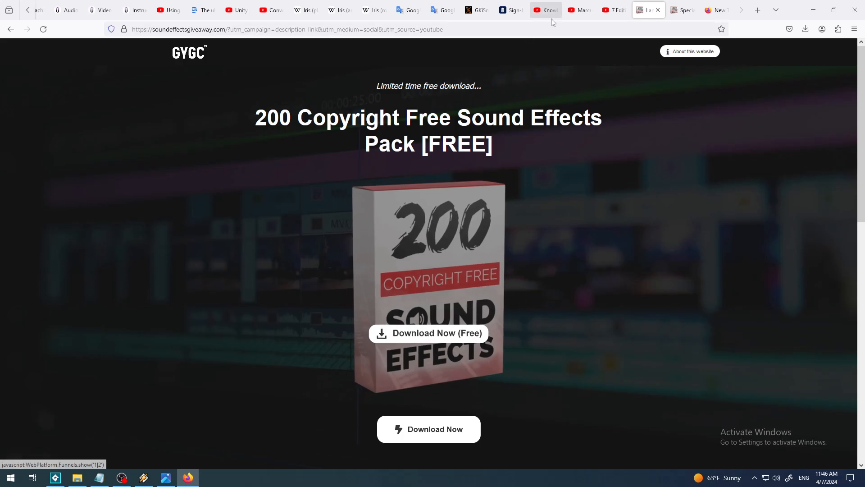
left_click(580, 9)
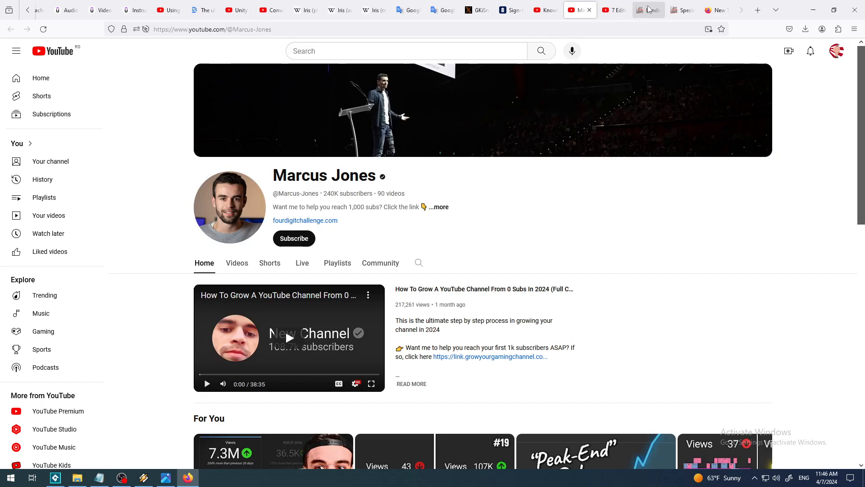
left_click(646, 10)
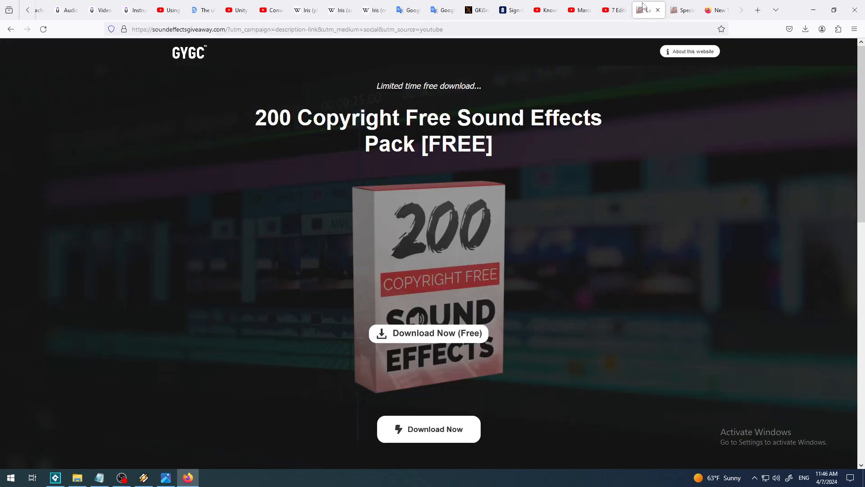
mouse_move(646, 10)
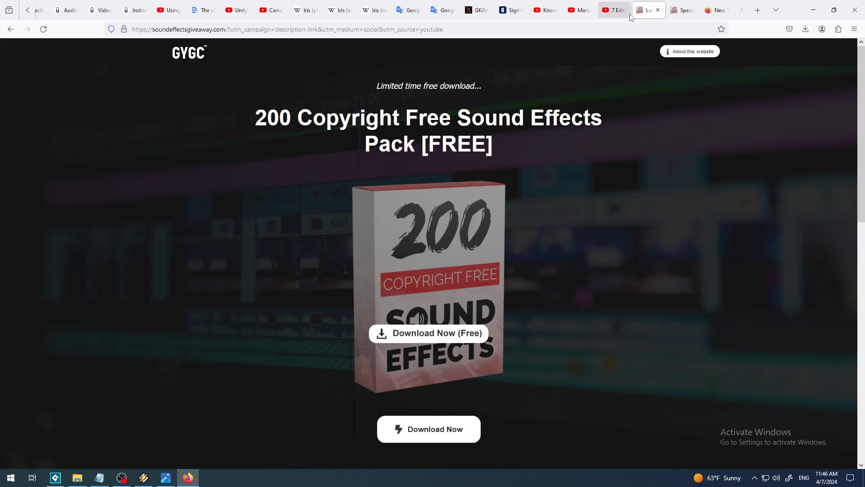
mouse_move(603, 135)
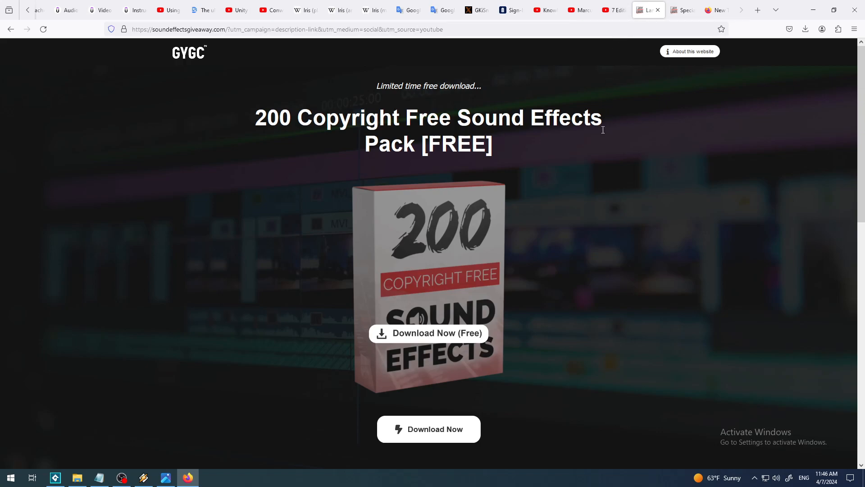
mouse_move(604, 133)
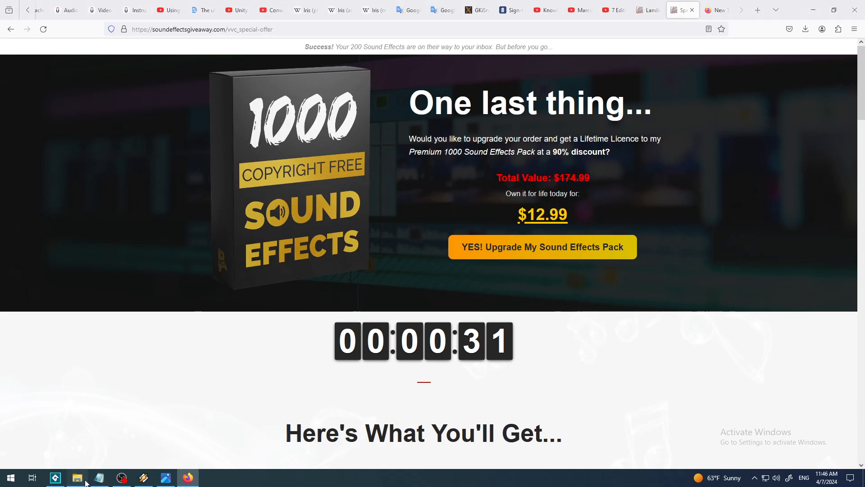
left_click(77, 477)
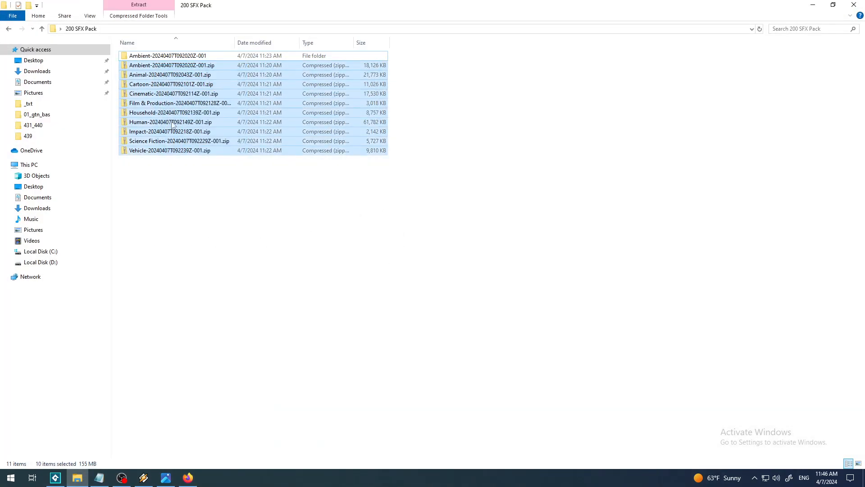
left_click(194, 202)
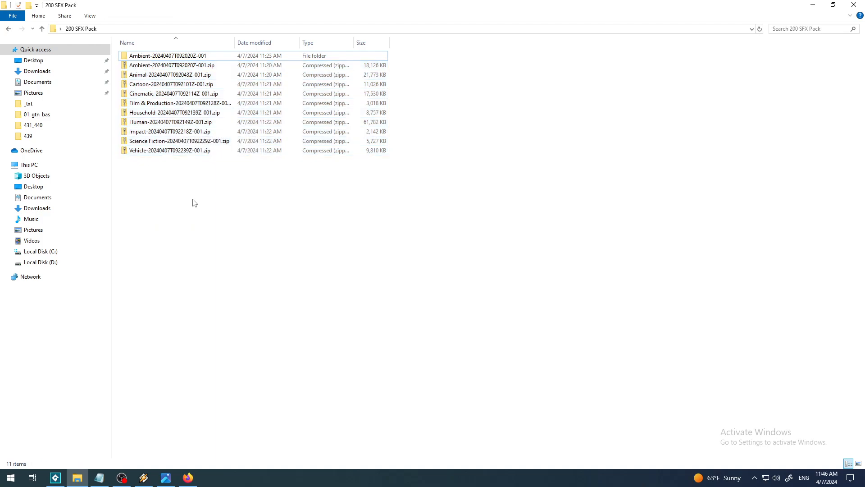
left_click(171, 65)
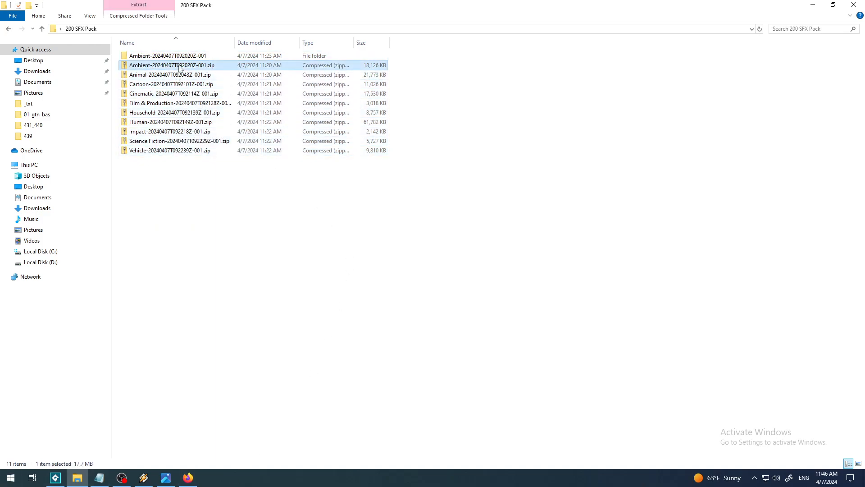
right_click(171, 65)
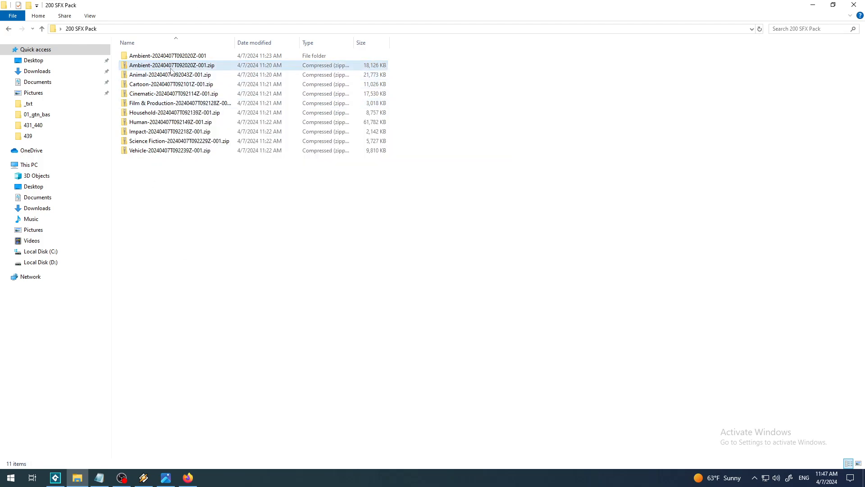
left_click(171, 65)
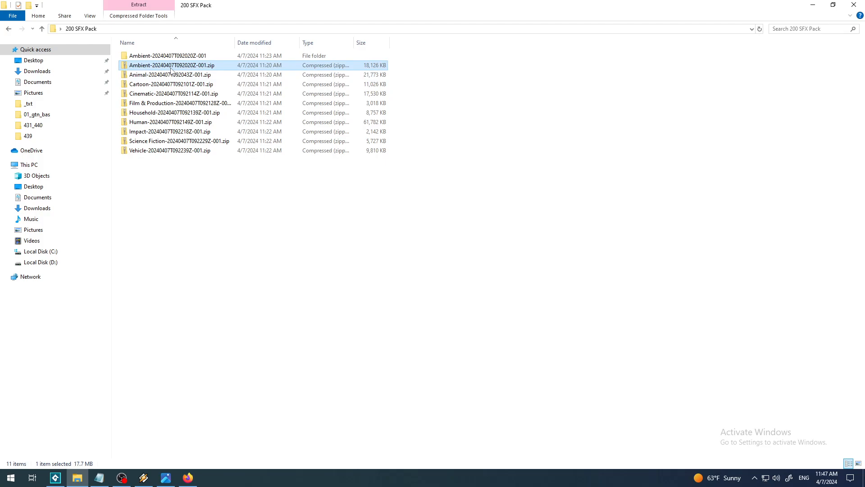
right_click(172, 65)
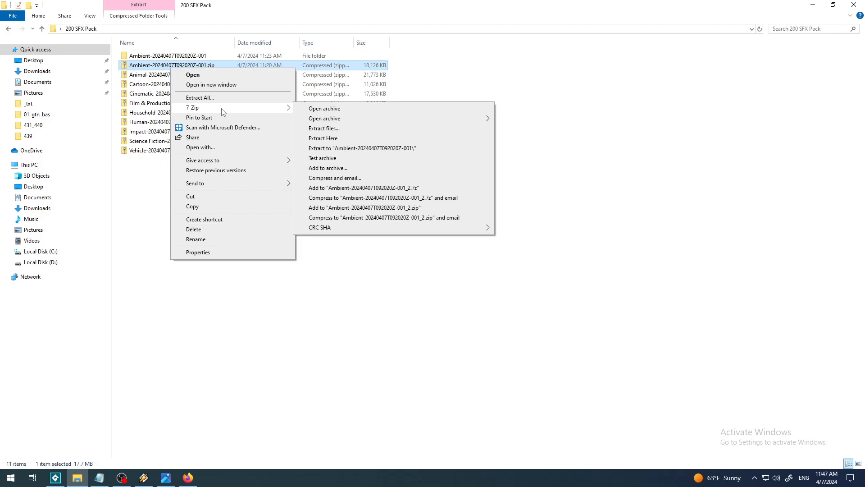
mouse_move(342, 140)
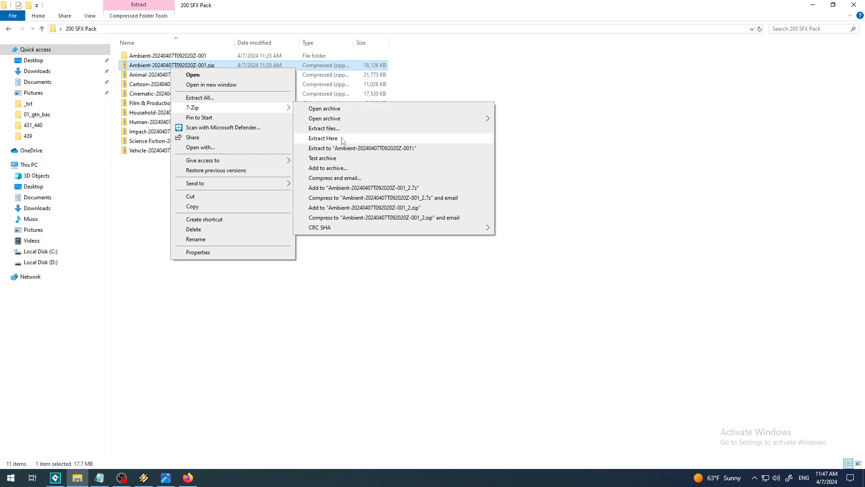
mouse_move(326, 148)
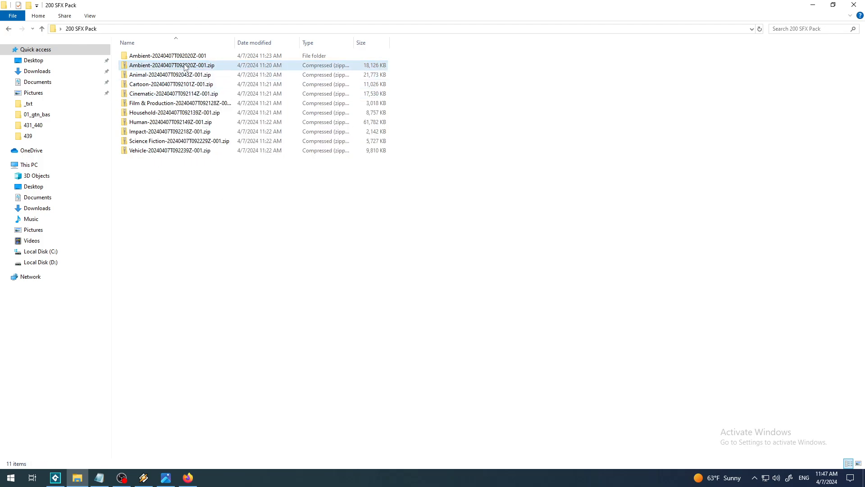
Step: Add the Ambient folder to Winamp and play Night forest and Construction Soundscape
double_click(167, 55)
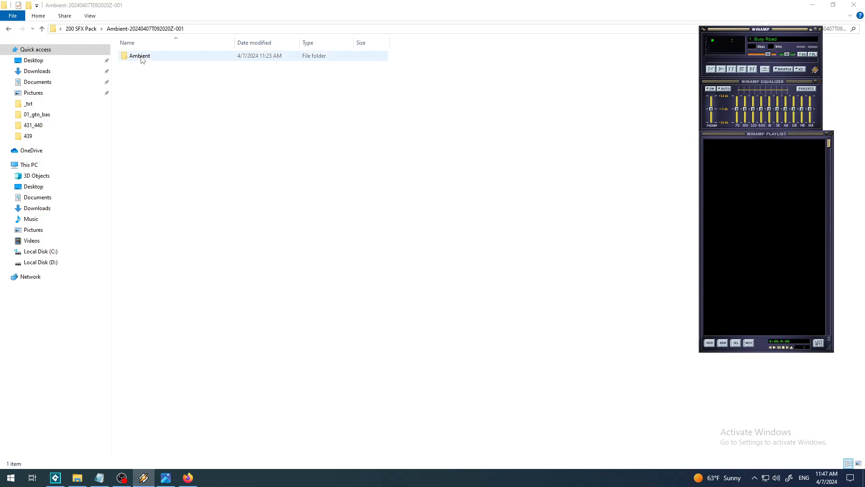
left_click(140, 56)
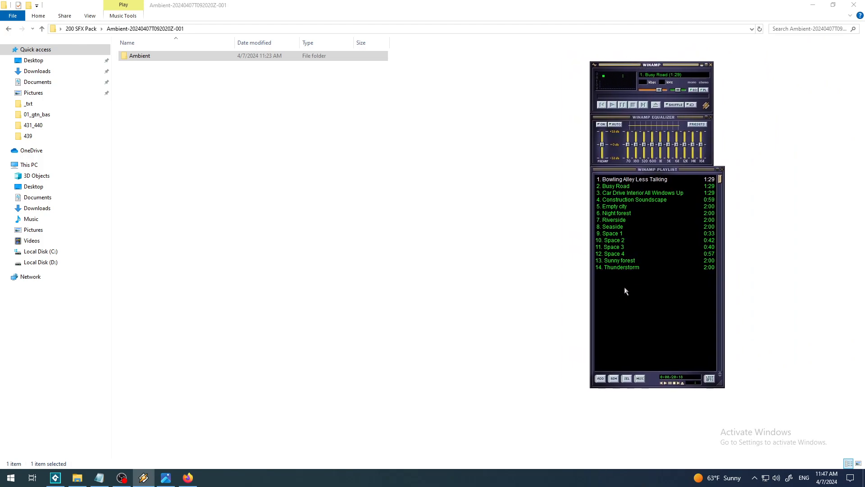
mouse_move(628, 232)
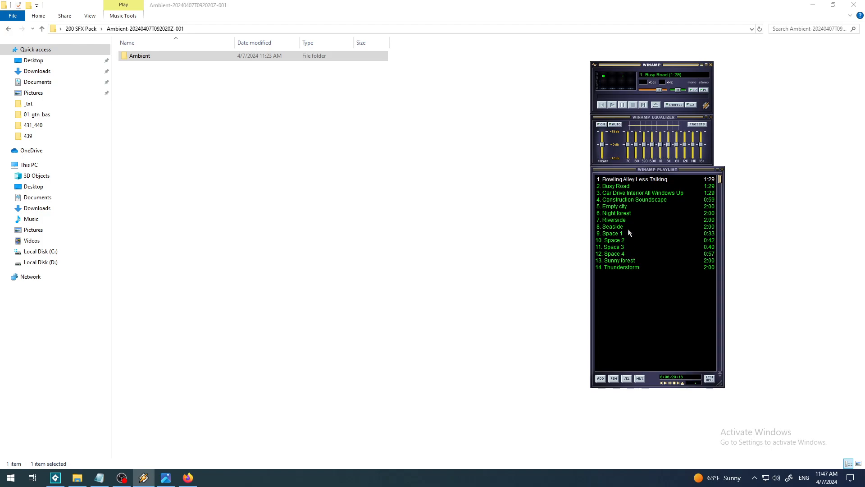
mouse_move(626, 190)
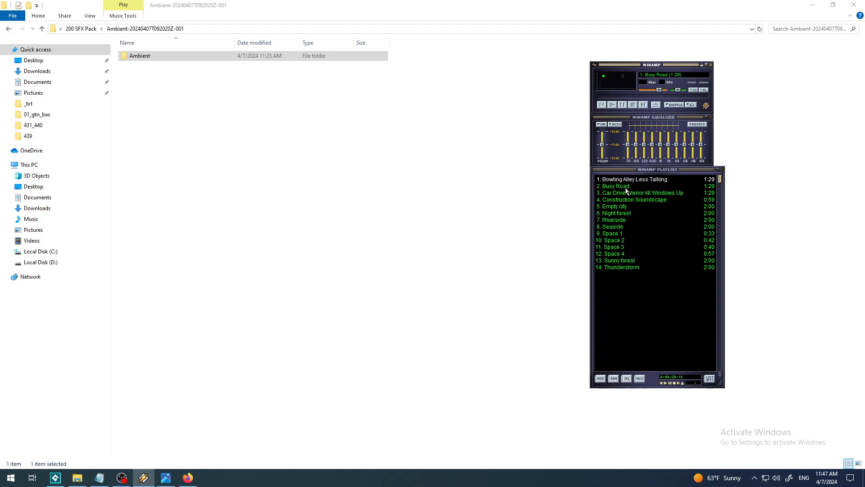
mouse_move(622, 215)
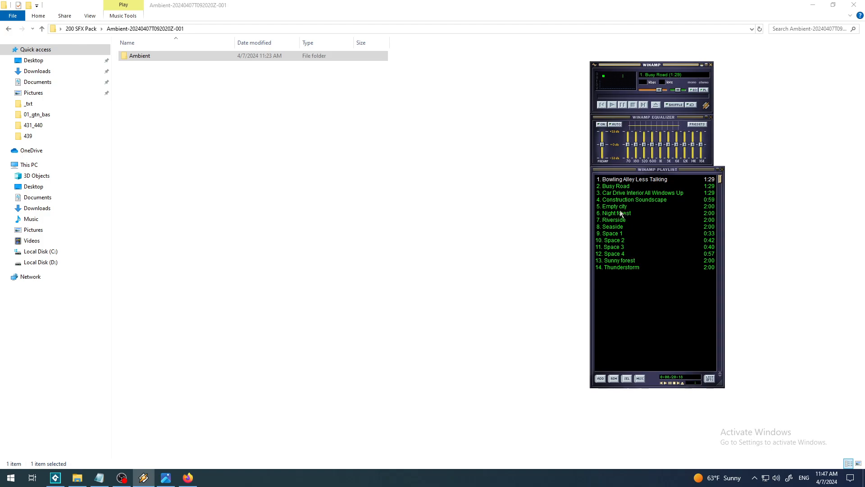
double_click(614, 214)
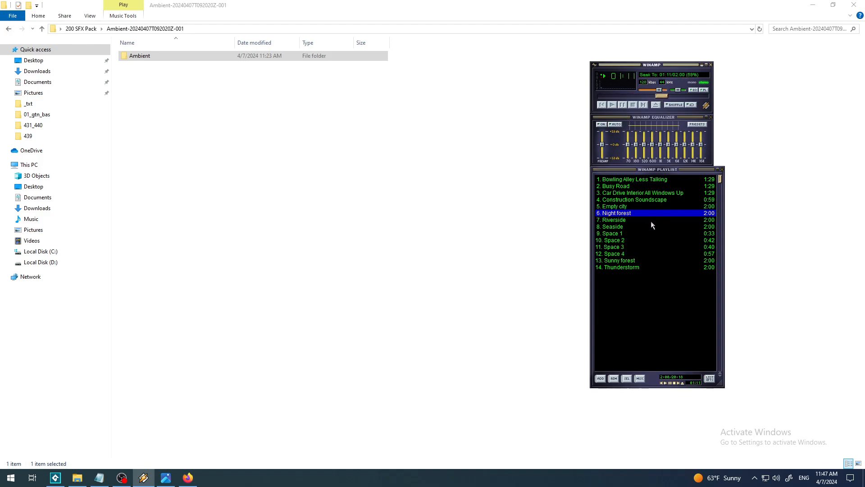
double_click(633, 199)
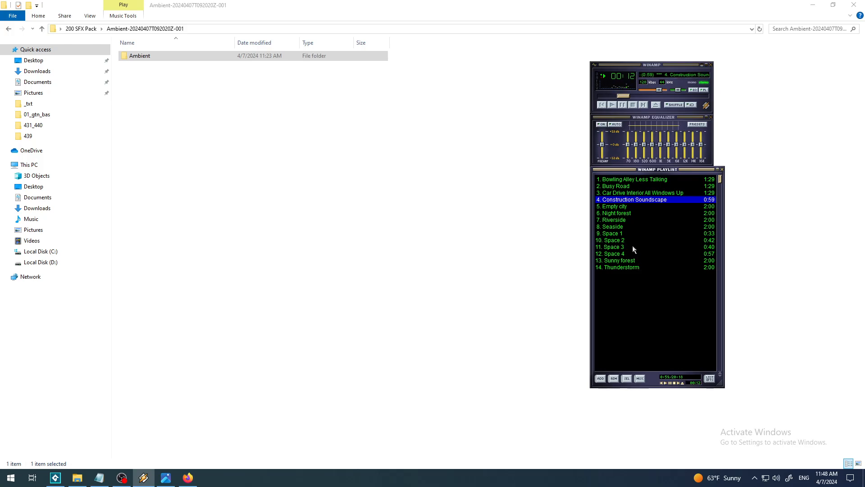
Step: Preview Space 1, Space 2, Sunny forest and Busy Road, then return to 200 SFX Pack
double_click(611, 233)
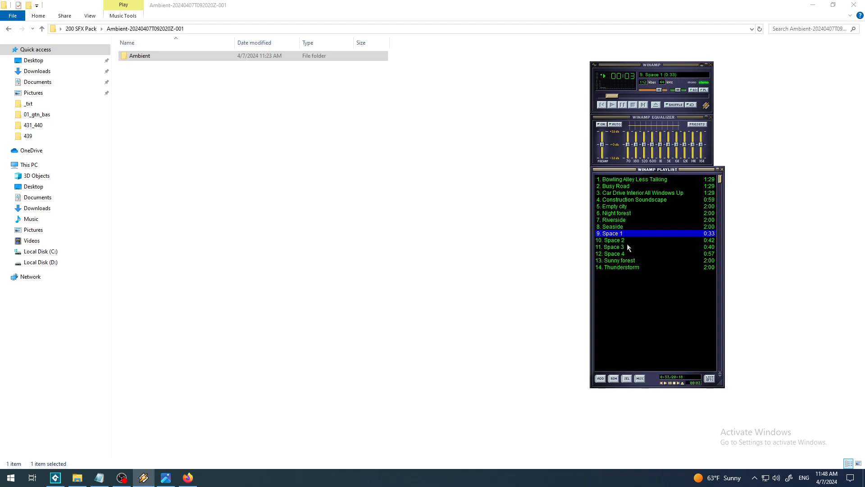
double_click(610, 241)
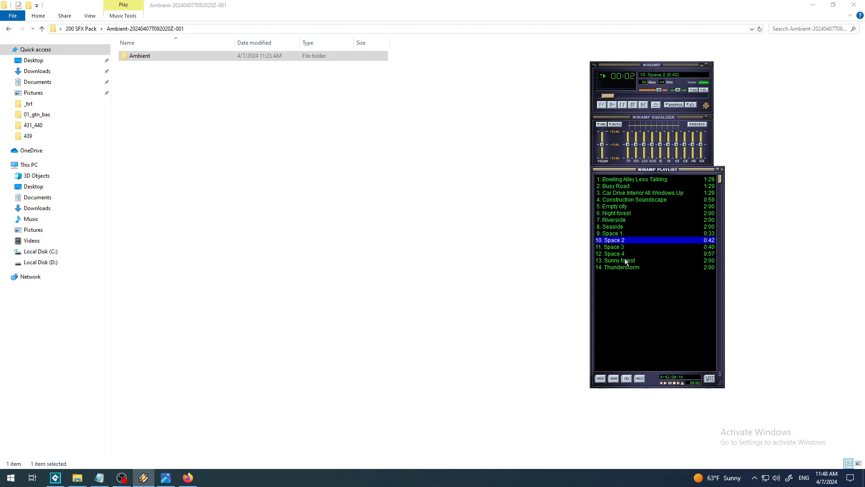
double_click(618, 267)
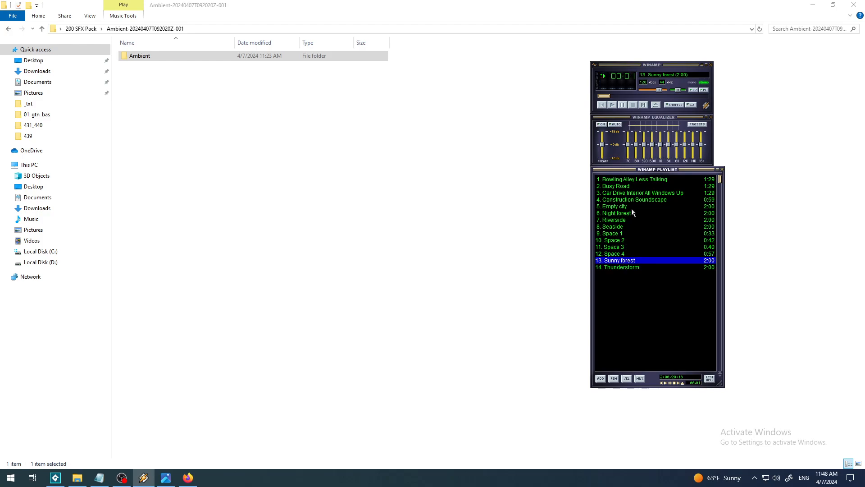
double_click(614, 186)
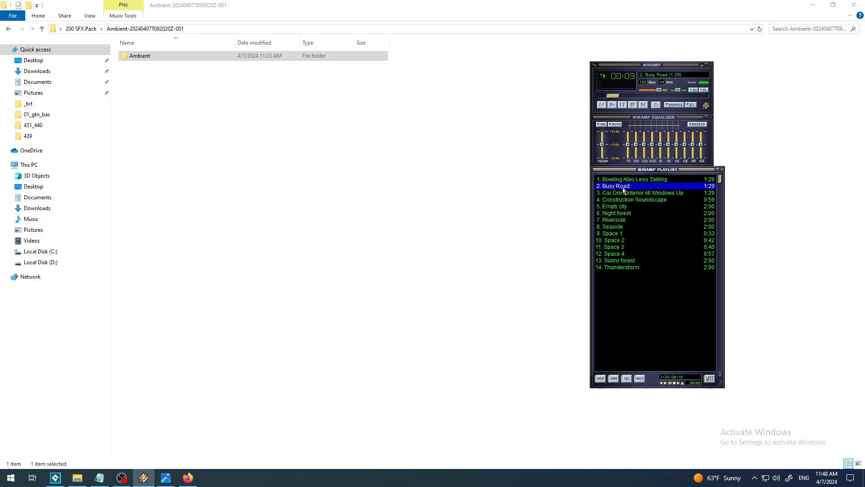
left_click(622, 105)
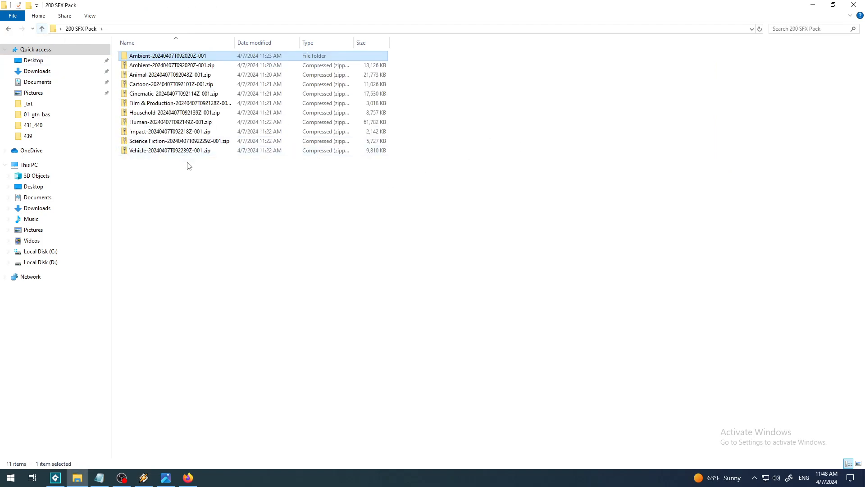
right_click(171, 84)
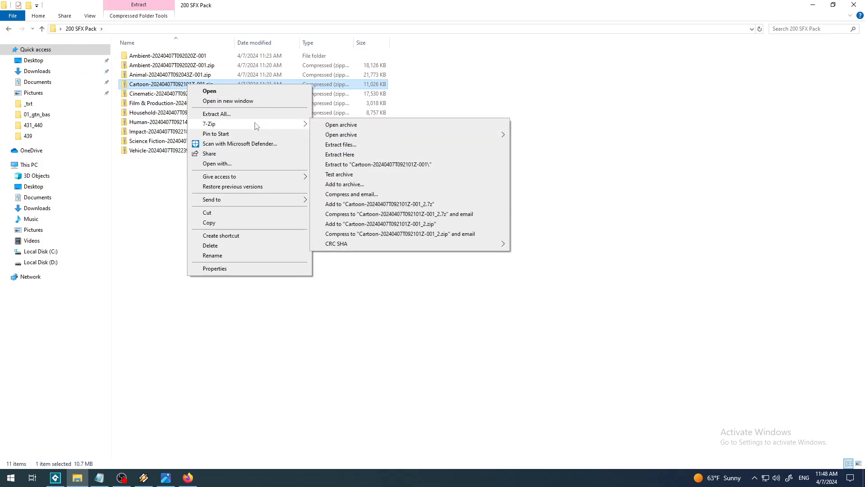
mouse_move(395, 164)
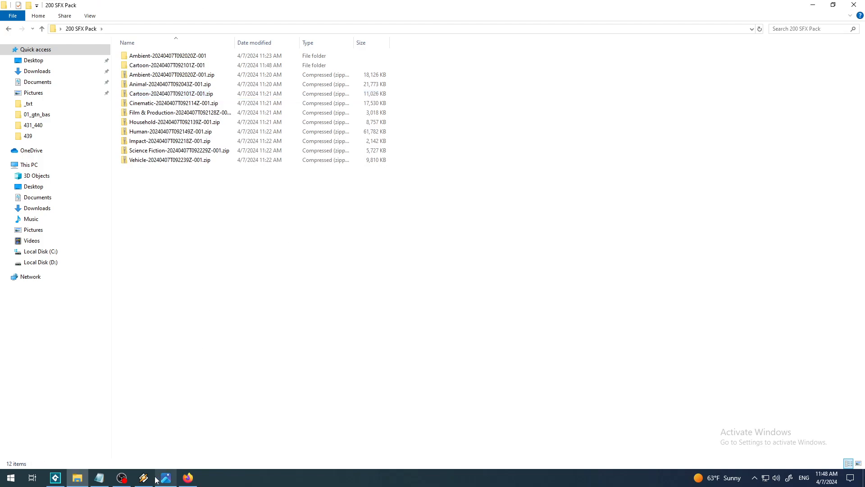
Step: Load the Cartoon folder into Winamp and preview Pop, Altitude whistles and Cow bell
left_click(143, 478)
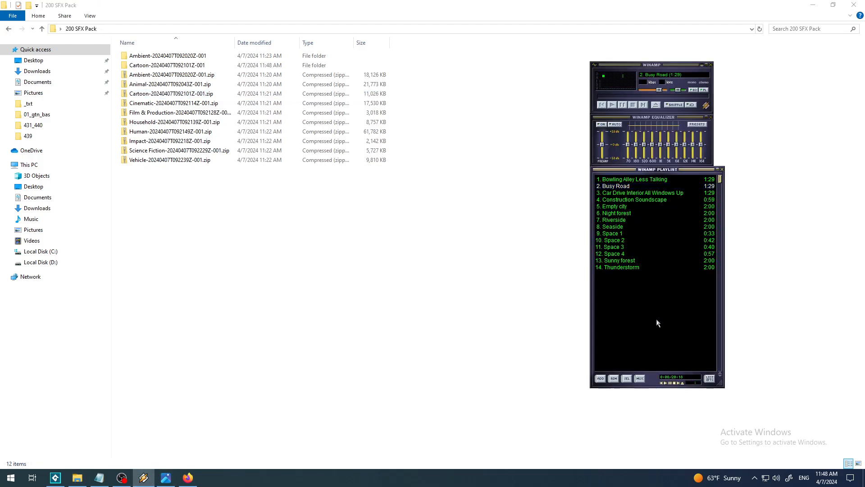
left_click(165, 64)
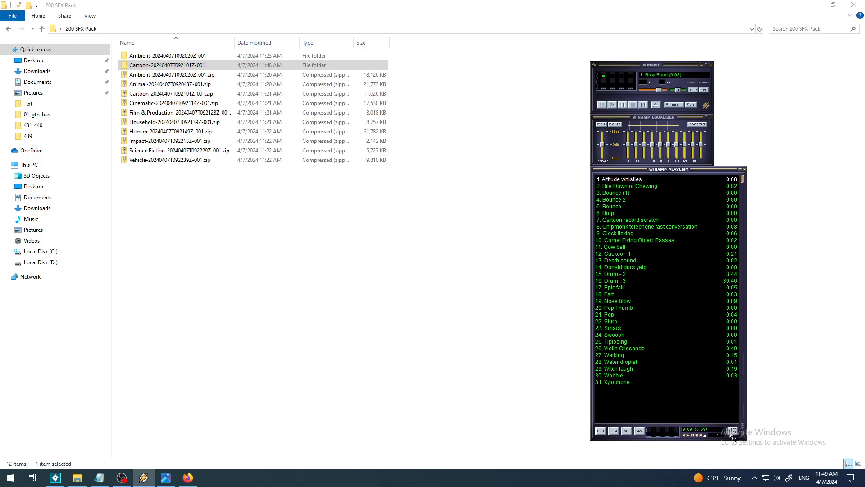
left_click(609, 314)
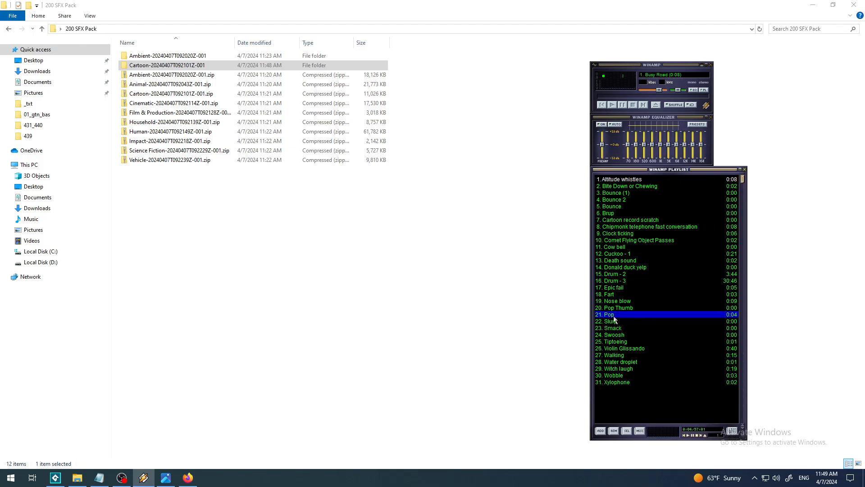
double_click(607, 314)
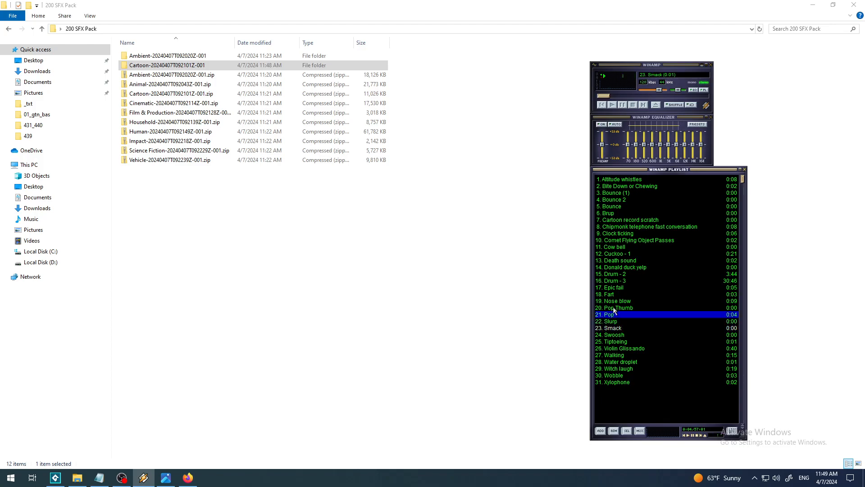
double_click(619, 348)
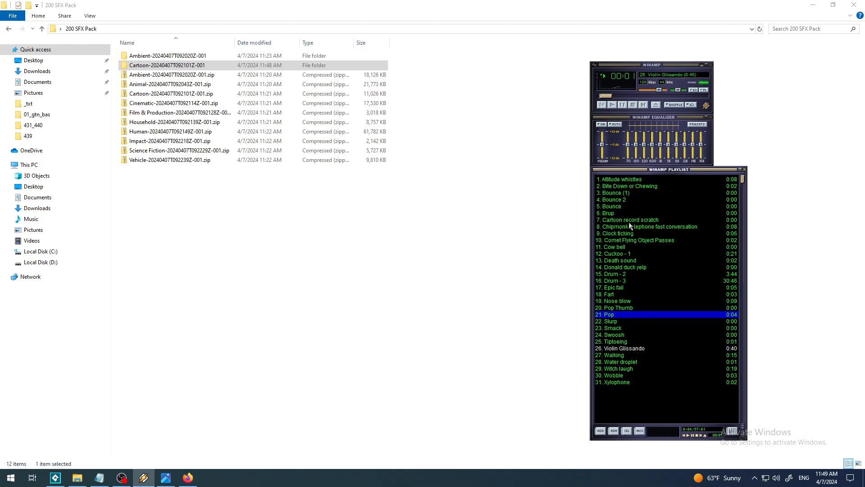
double_click(620, 179)
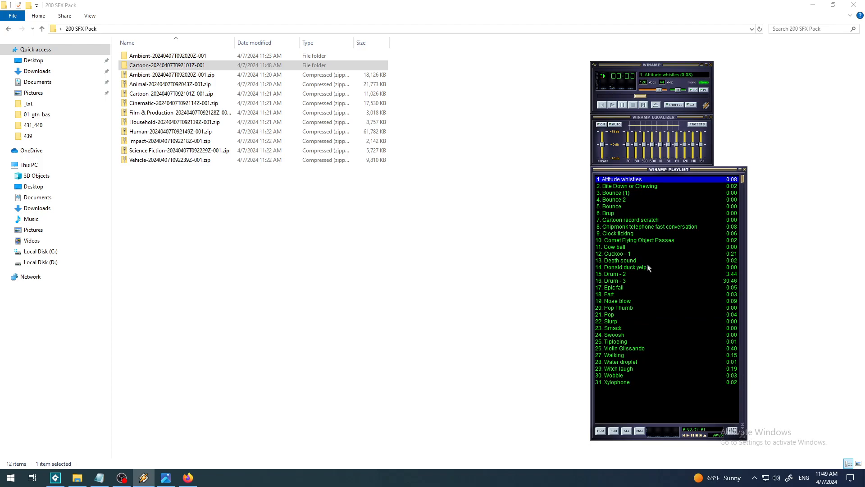
double_click(612, 287)
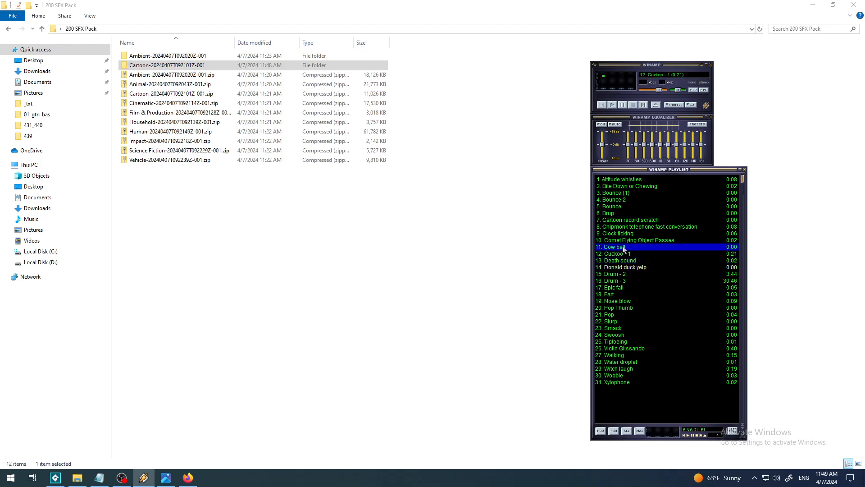
mouse_move(626, 128)
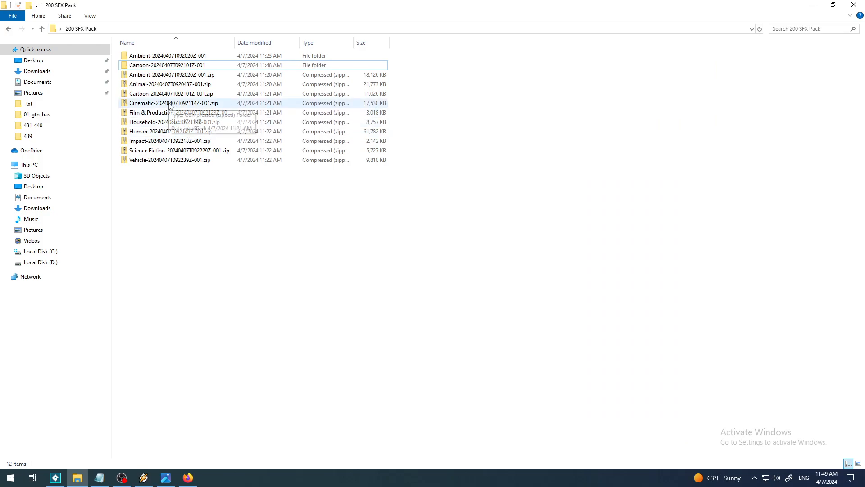
Step: Extract the Cinematic zip to its folder with 7-Zip and return to Winamp
right_click(172, 103)
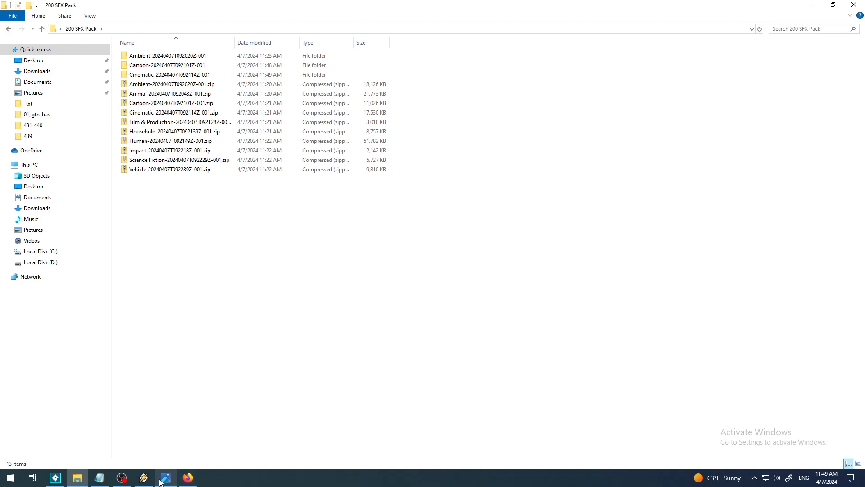
left_click(142, 478)
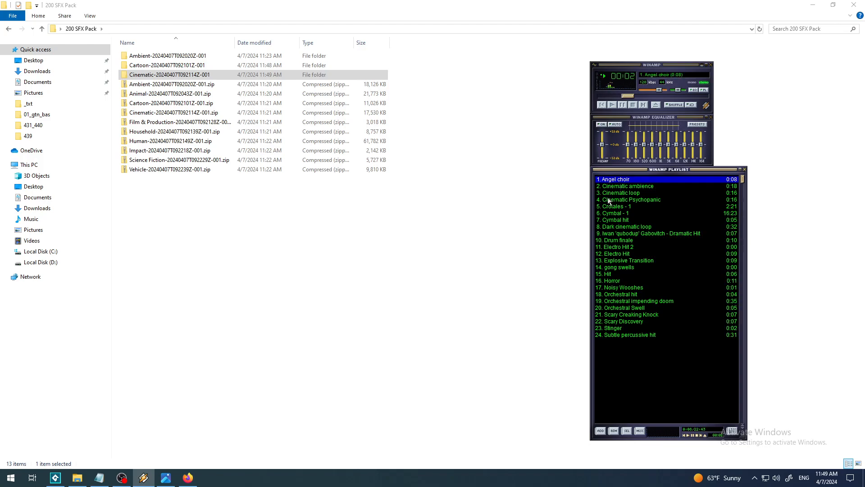
mouse_move(621, 250)
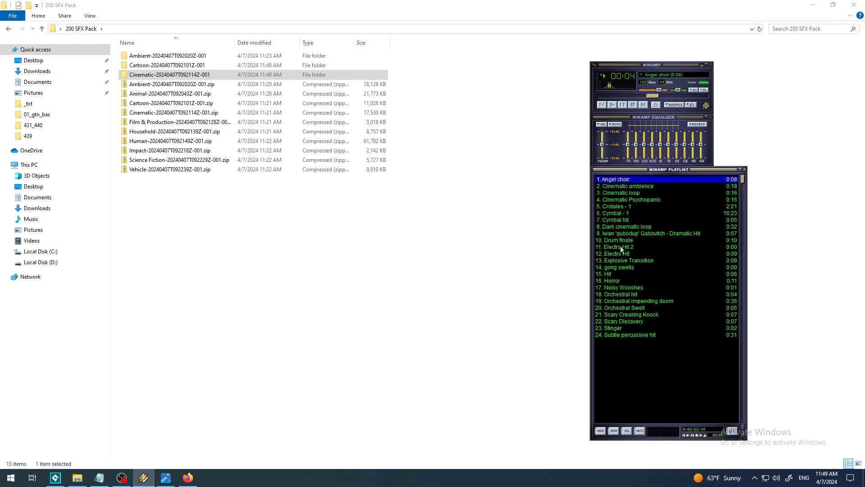
Step: Play Orchestral Swell, Stinger and Cinematic loop, then stop playback and return to Firefox
double_click(620, 307)
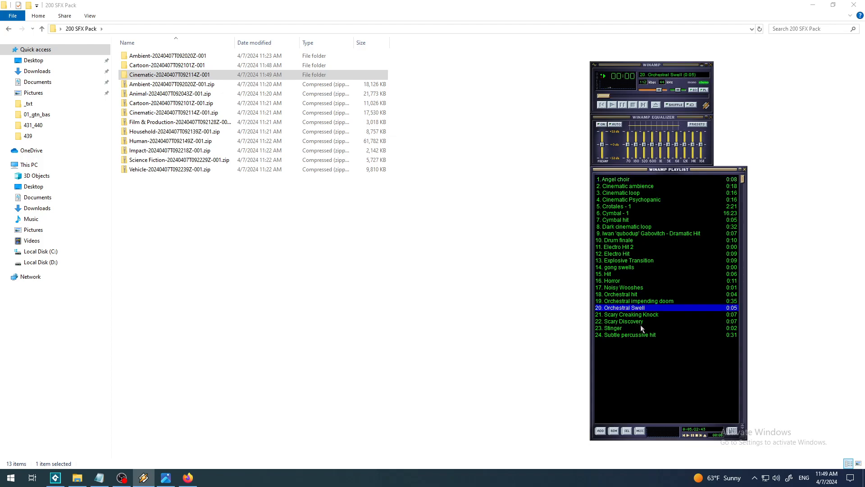
double_click(620, 322)
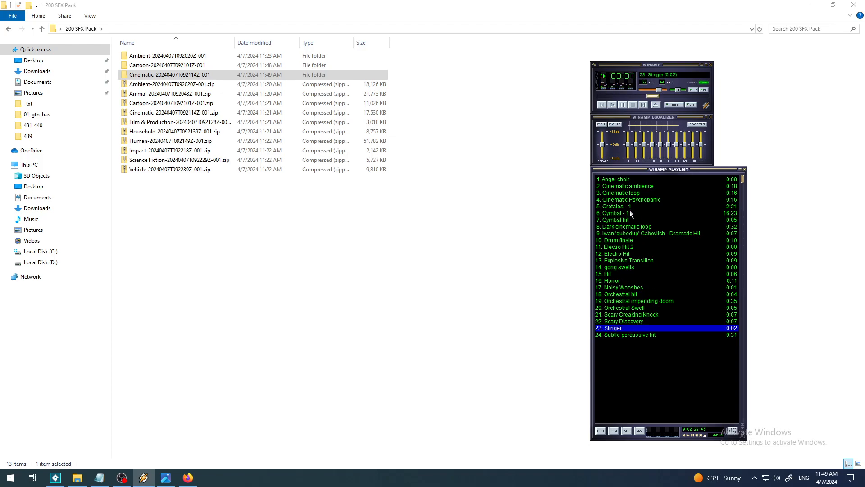
double_click(618, 193)
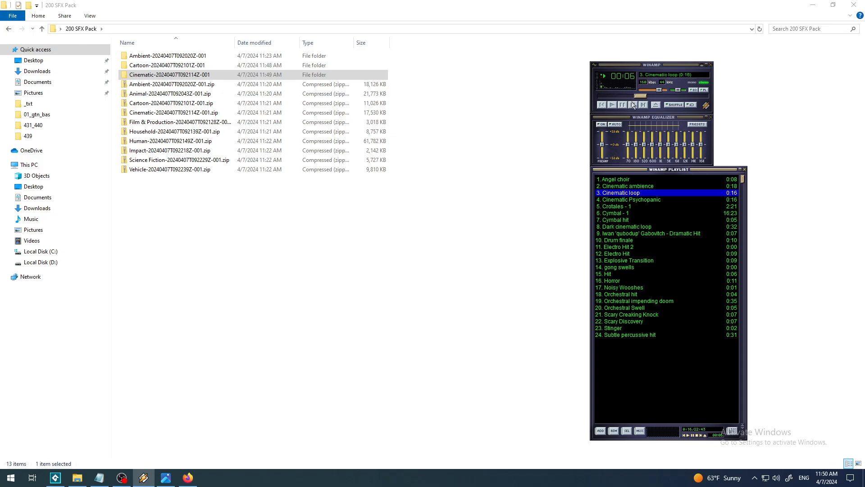
left_click(622, 105)
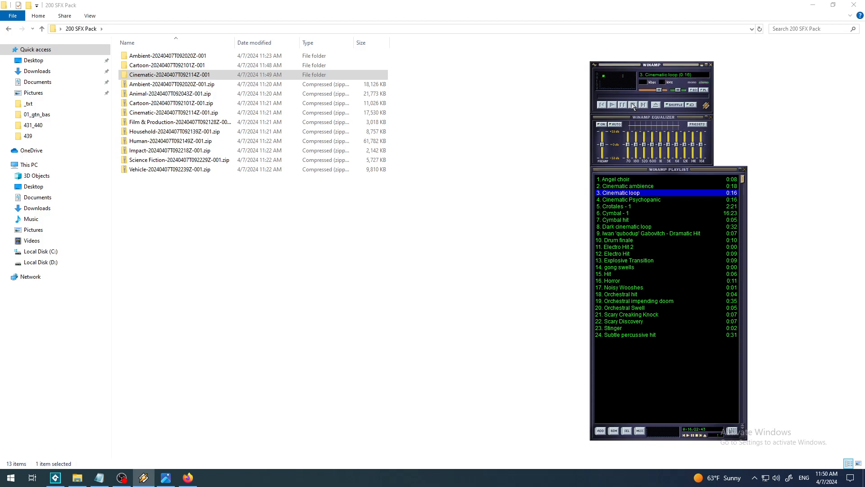
mouse_move(254, 276)
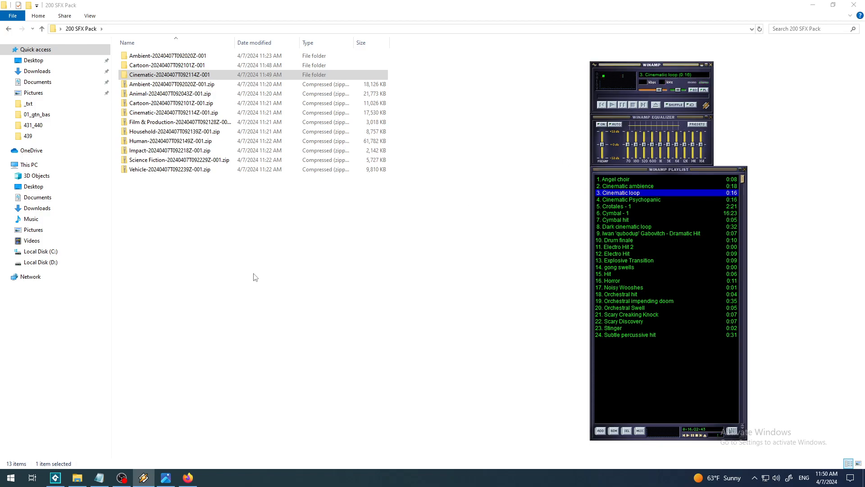
mouse_move(248, 238)
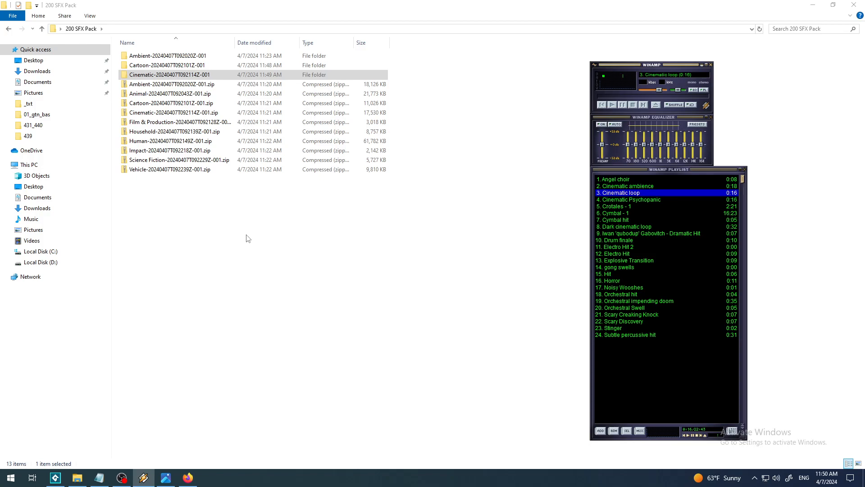
mouse_move(648, 378)
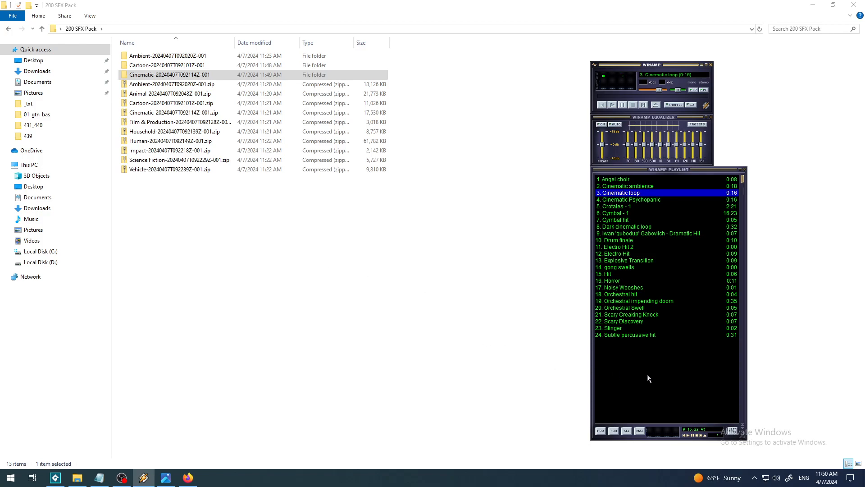
left_click(120, 478)
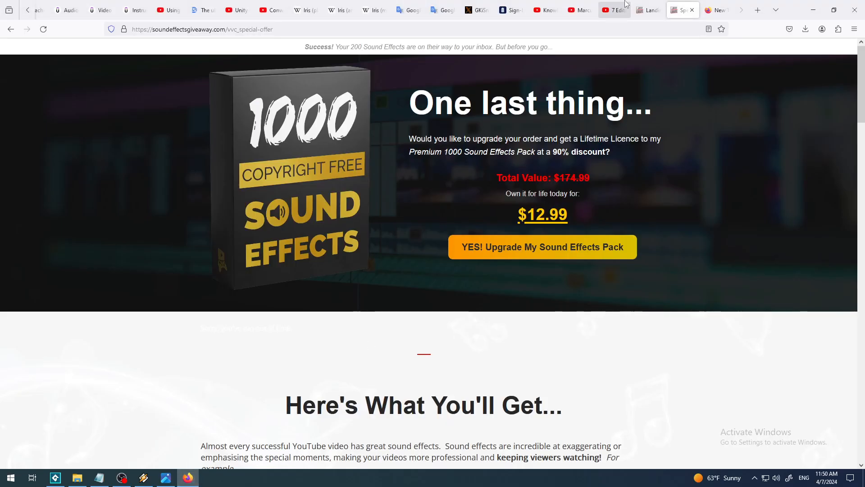
left_click(579, 10)
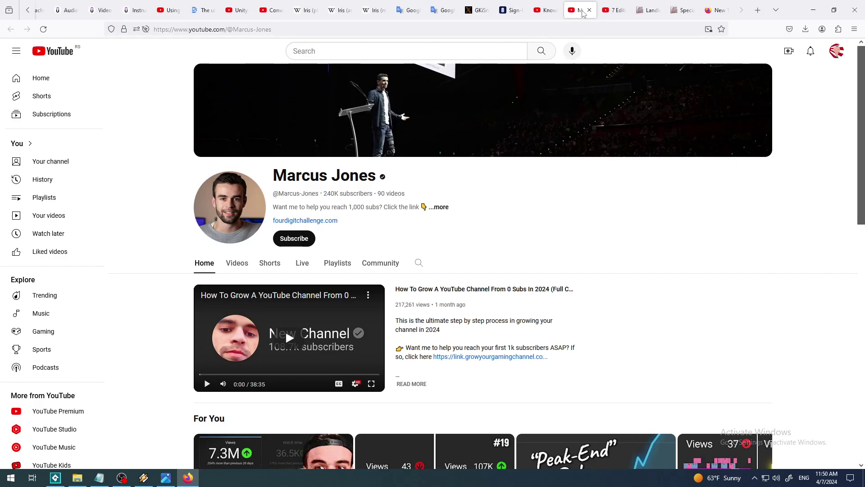
mouse_move(579, 10)
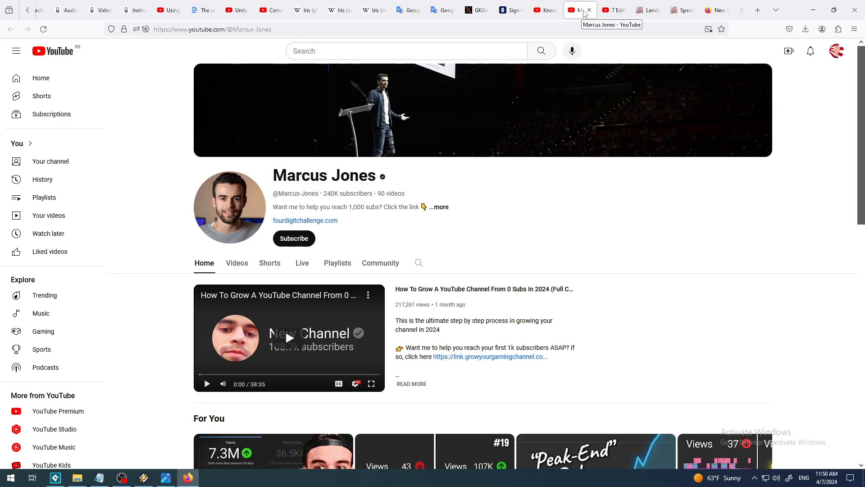
left_click(237, 263)
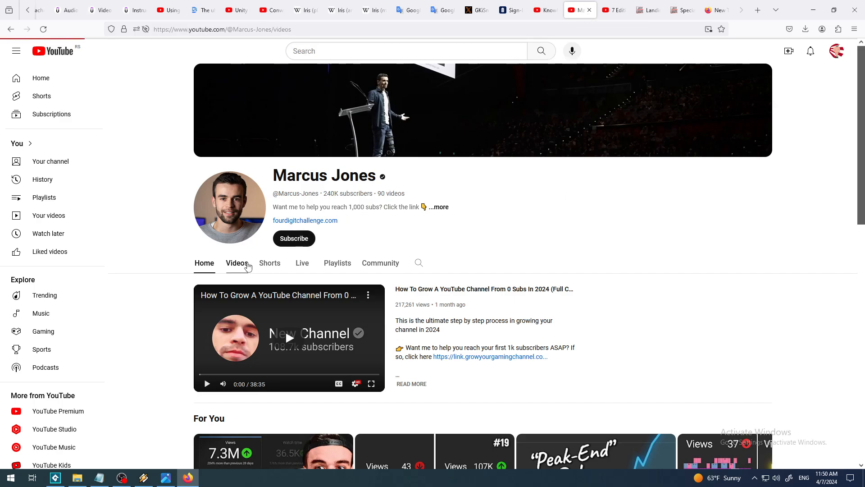
left_click(236, 262)
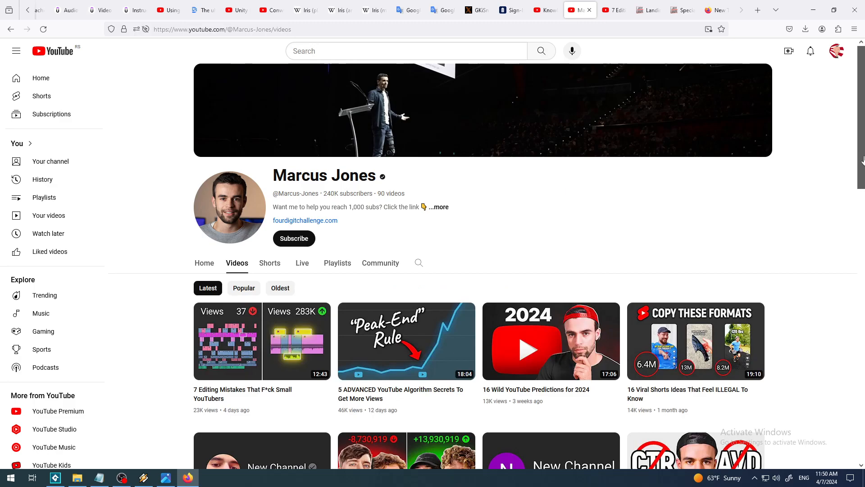
scroll("down", 3)
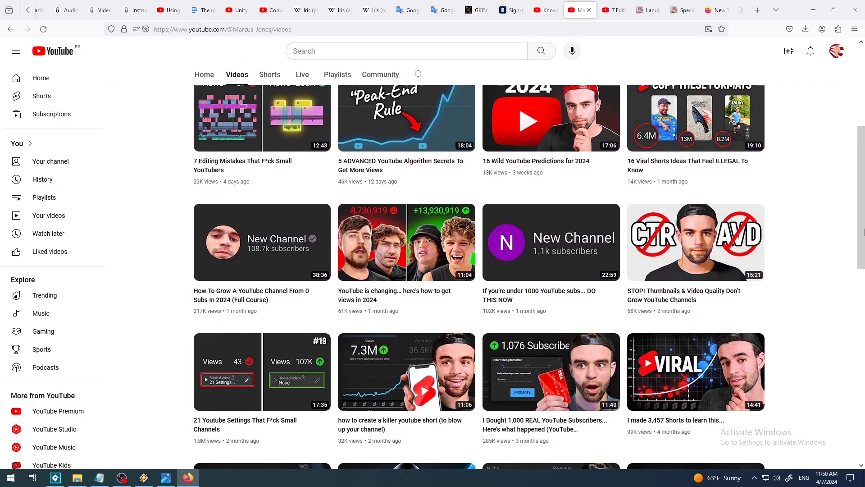
scroll("down", 3)
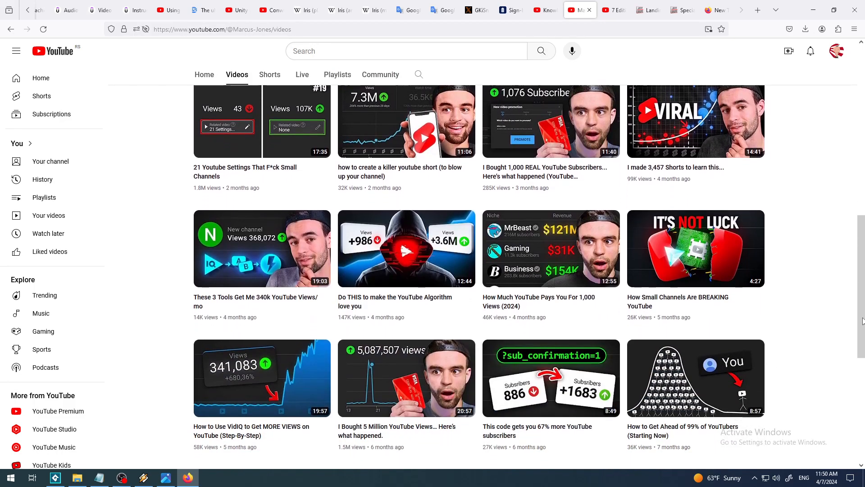
scroll("up", 3)
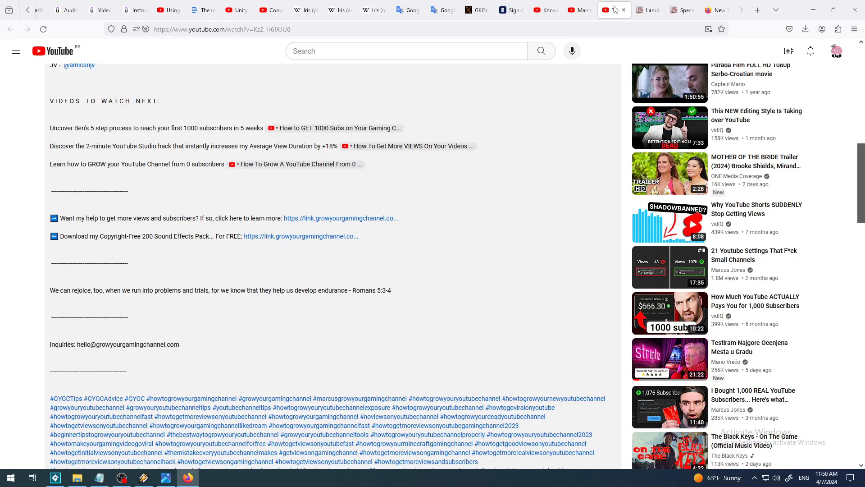
mouse_move(294, 244)
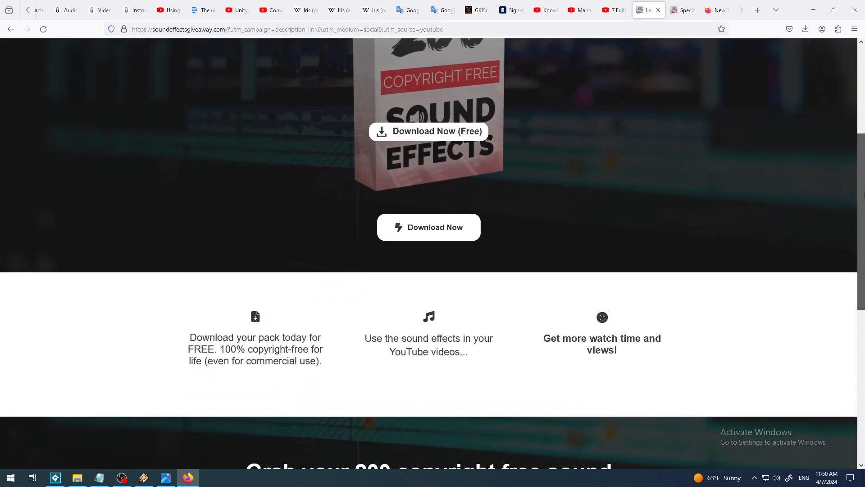
Step: Scroll the GYGC 200 copyright-free sound effects giveaway page back up to its top
scroll("down", 3)
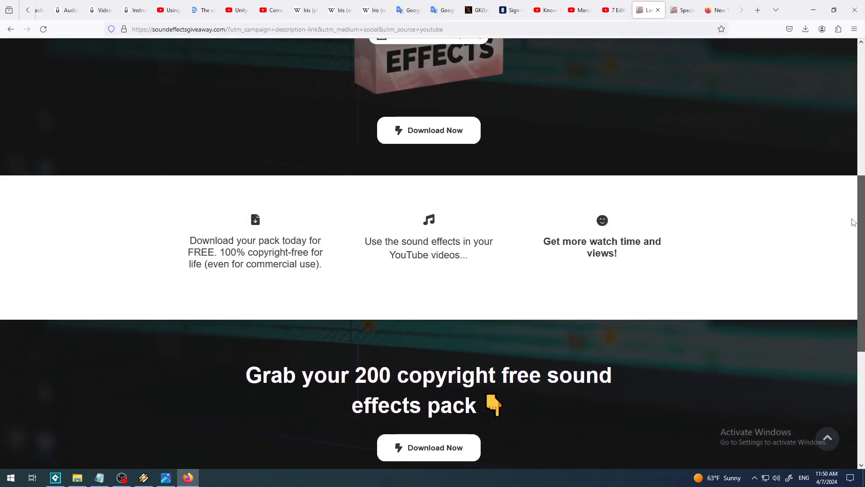
scroll("up", 3)
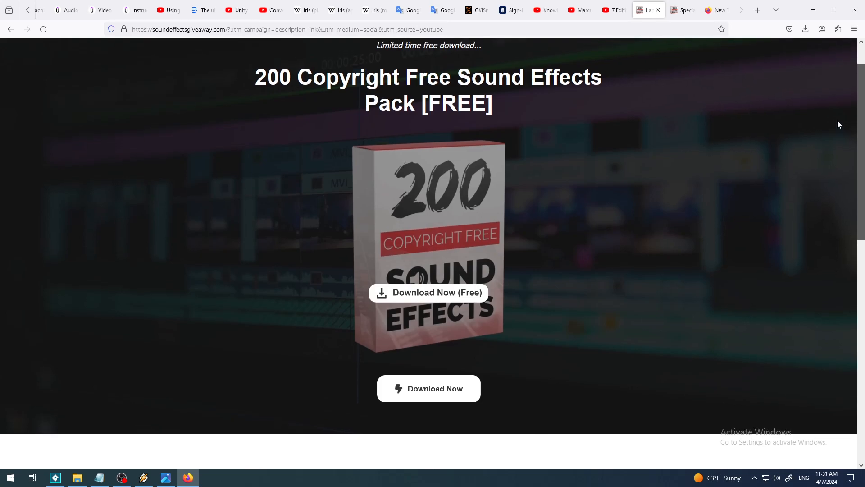
scroll("up", 3)
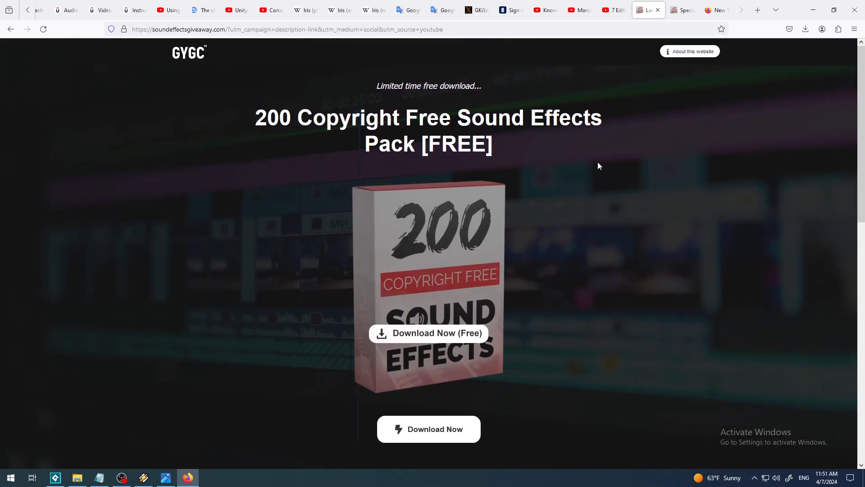
mouse_move(579, 165)
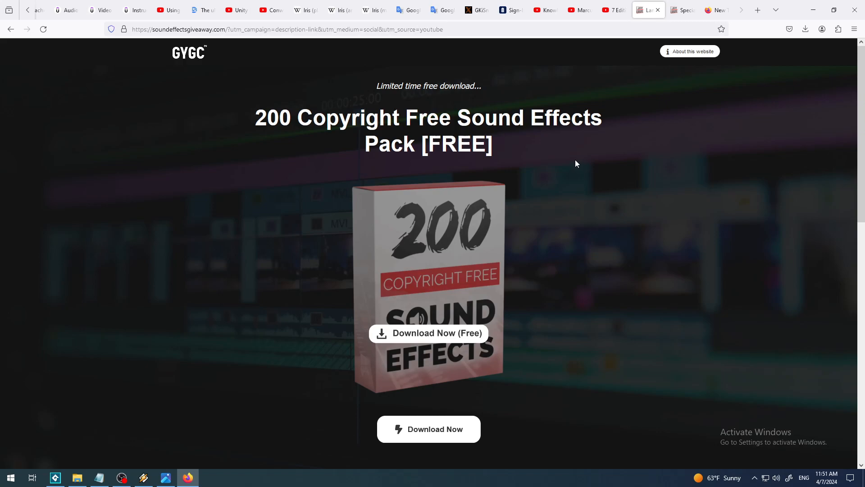
mouse_move(576, 146)
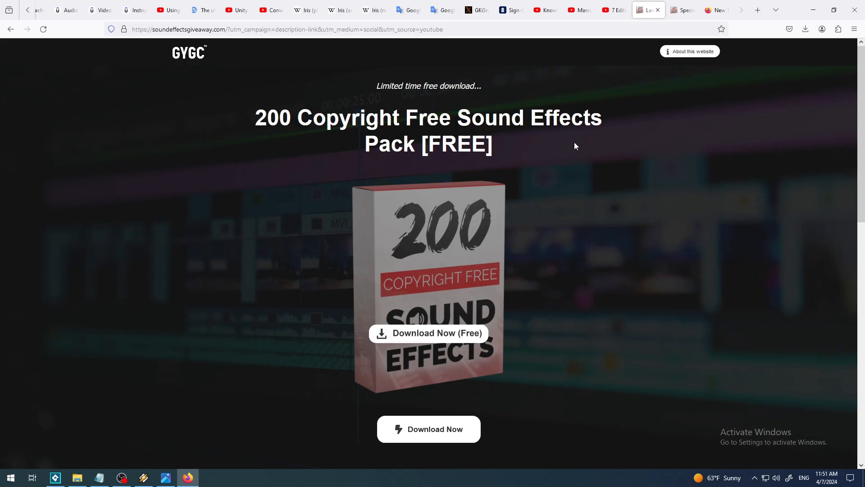